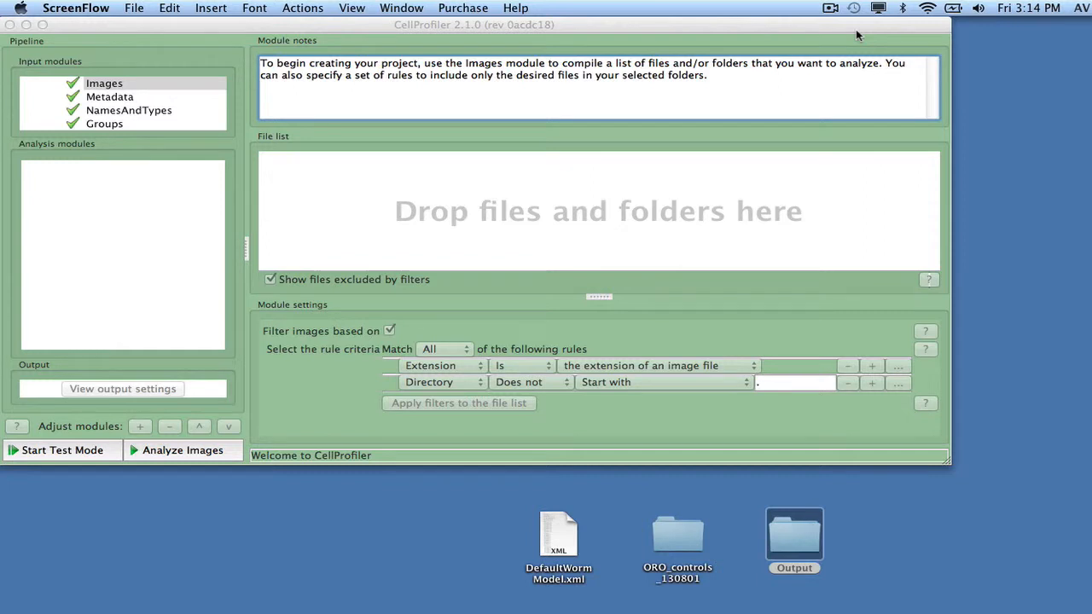
mouse_move(576, 7)
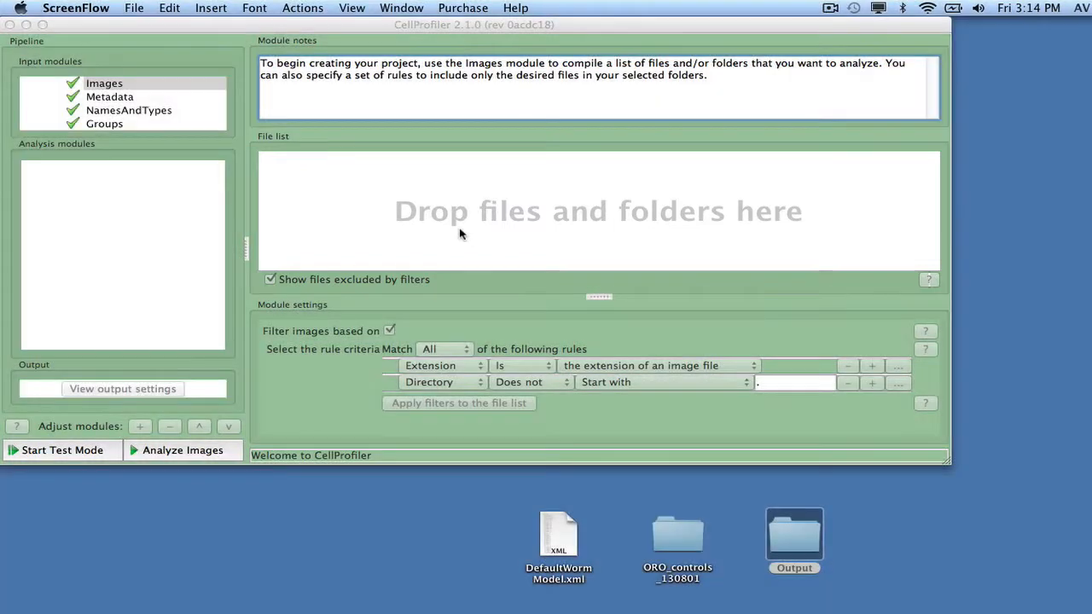
- Drag the ORO_controls_110801 folder onto the Images module's file list
drag(677, 532, 539, 191)
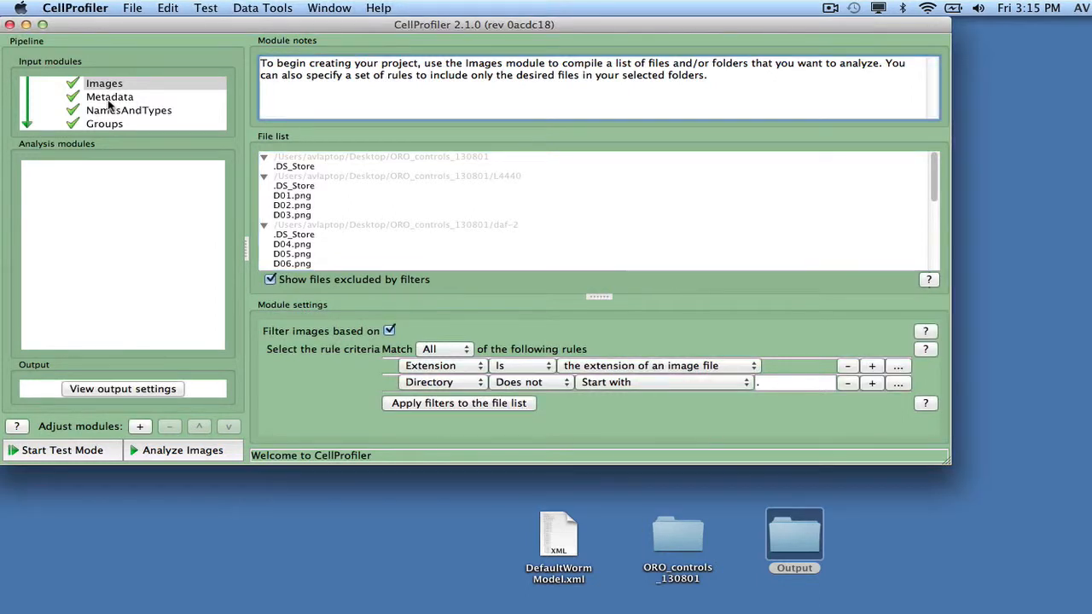
- In Metadata, enable extraction with Well regex (?P<Well>[A-P][0-9]{2}).png, restricted to images matching a rule
click(109, 96)
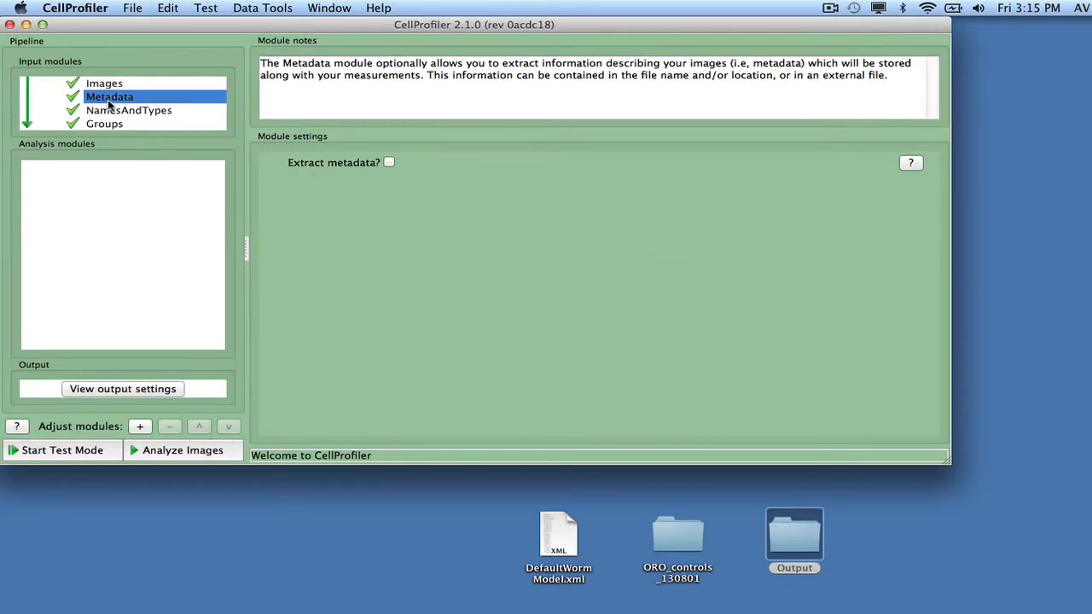
mouse_move(406, 181)
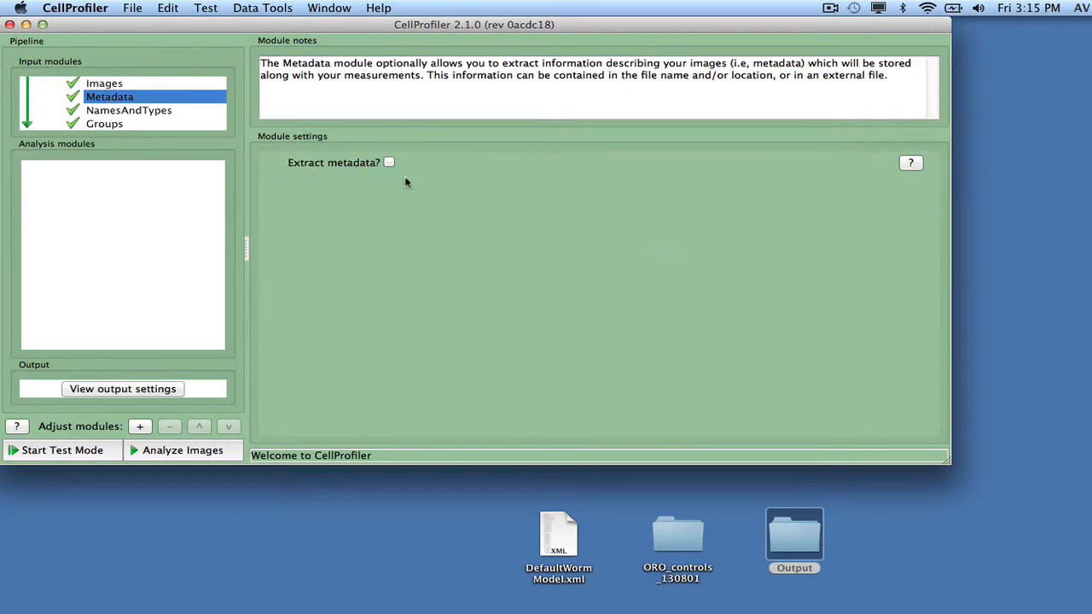
click(388, 162)
text((?P<Well>[A-P][0-9]{2}).png)
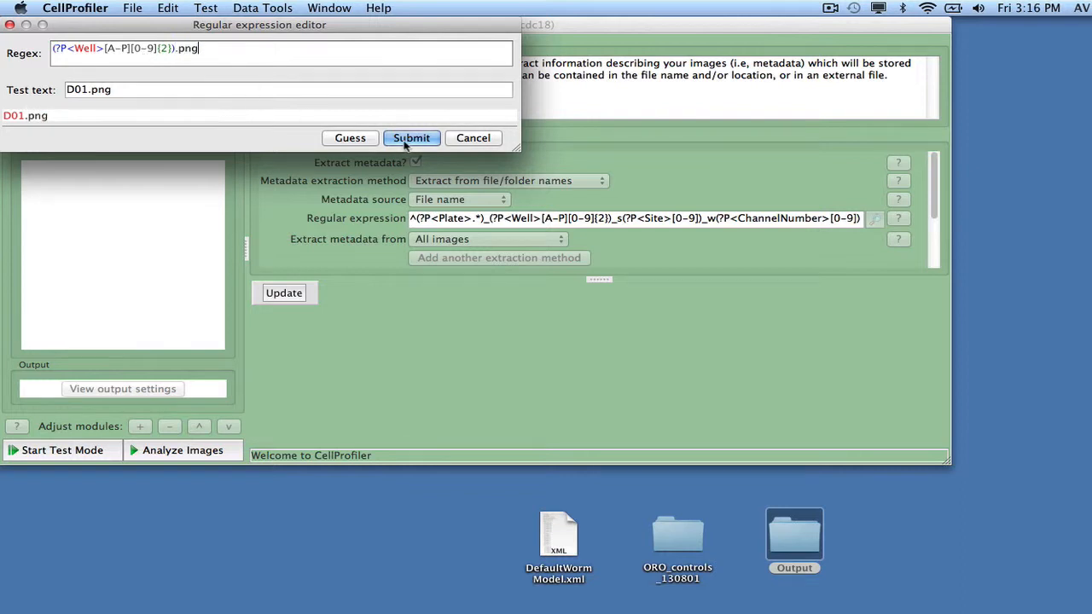
click(411, 137)
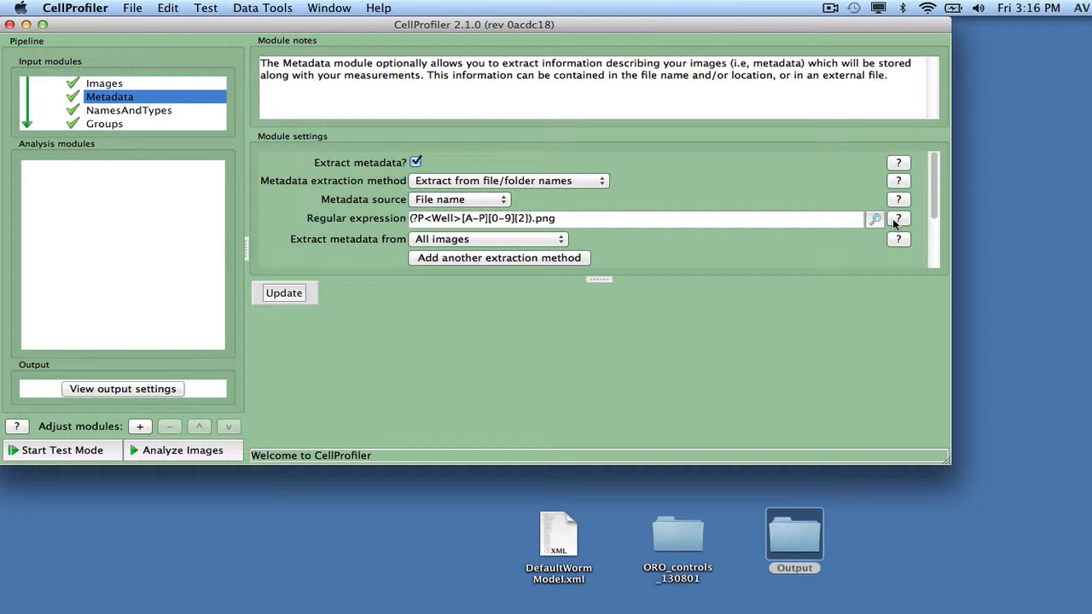
click(484, 239)
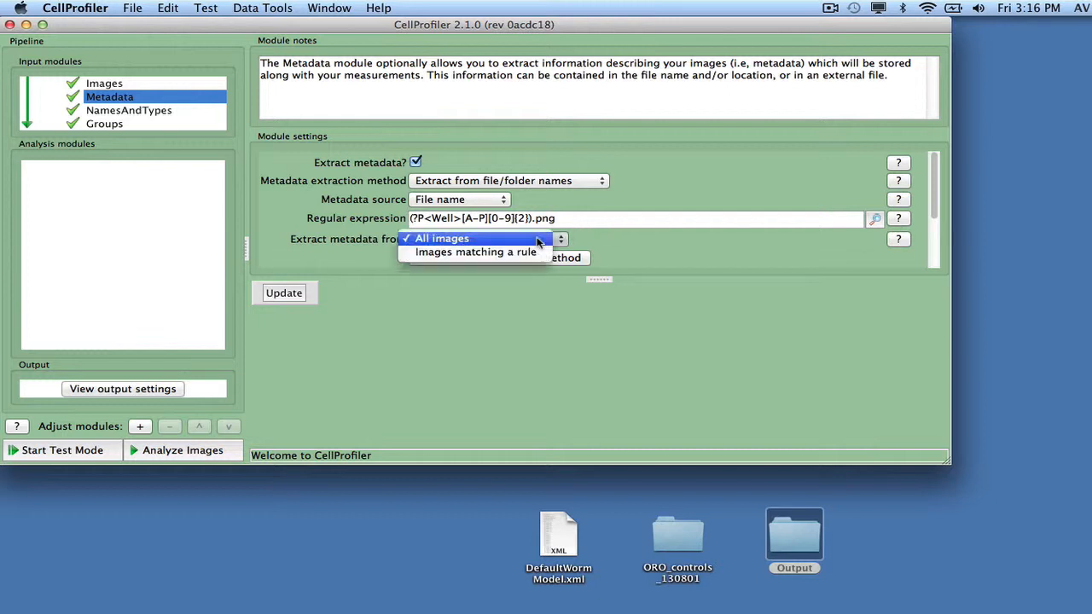
click(474, 253)
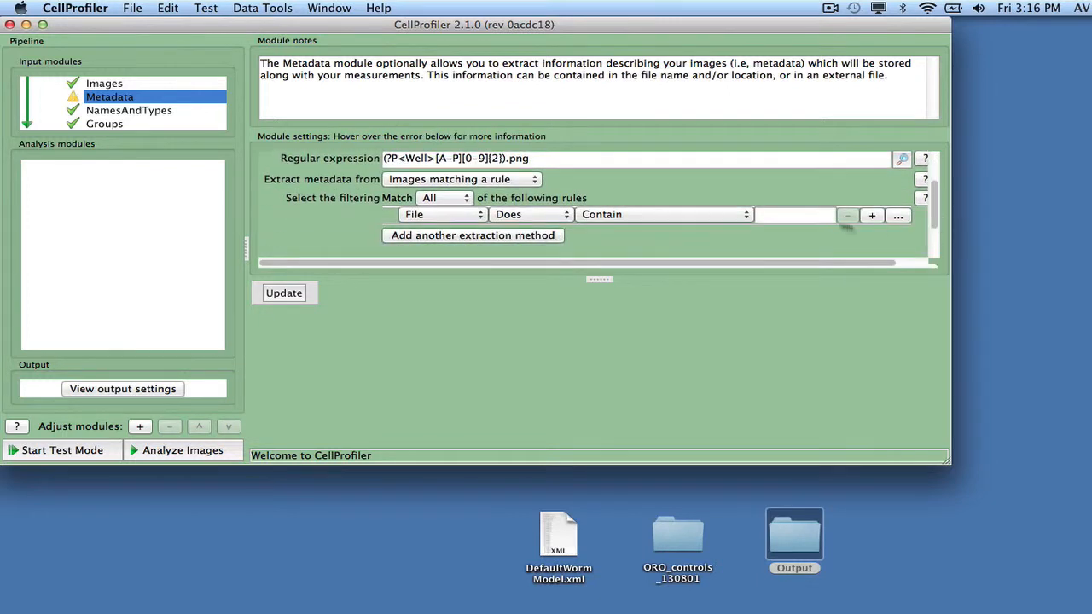
- Finish the .png rule, then add a second Well extraction for _worm_objects.tif names limited to .tif files
text(.pn)
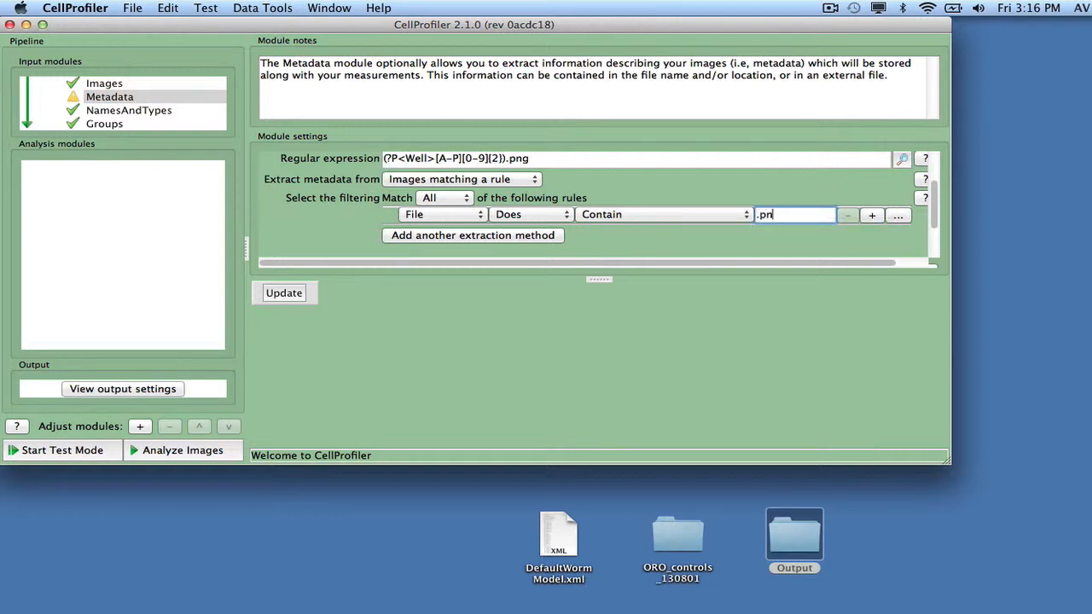
click(474, 163)
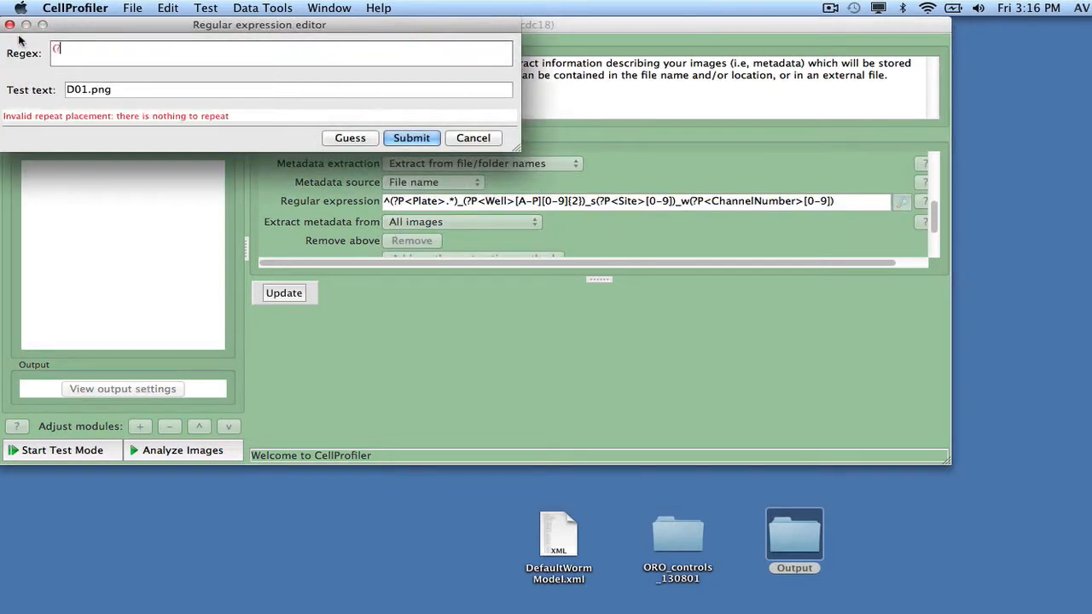
text((?P<Well>[A-P][0-9]{2)
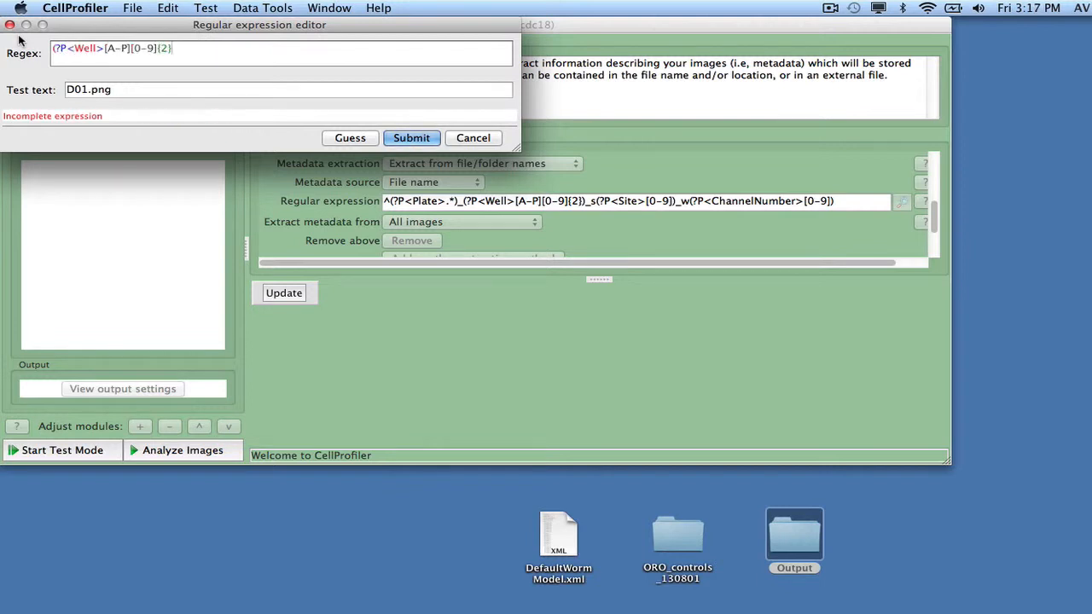
text(_worm_objects.tif)
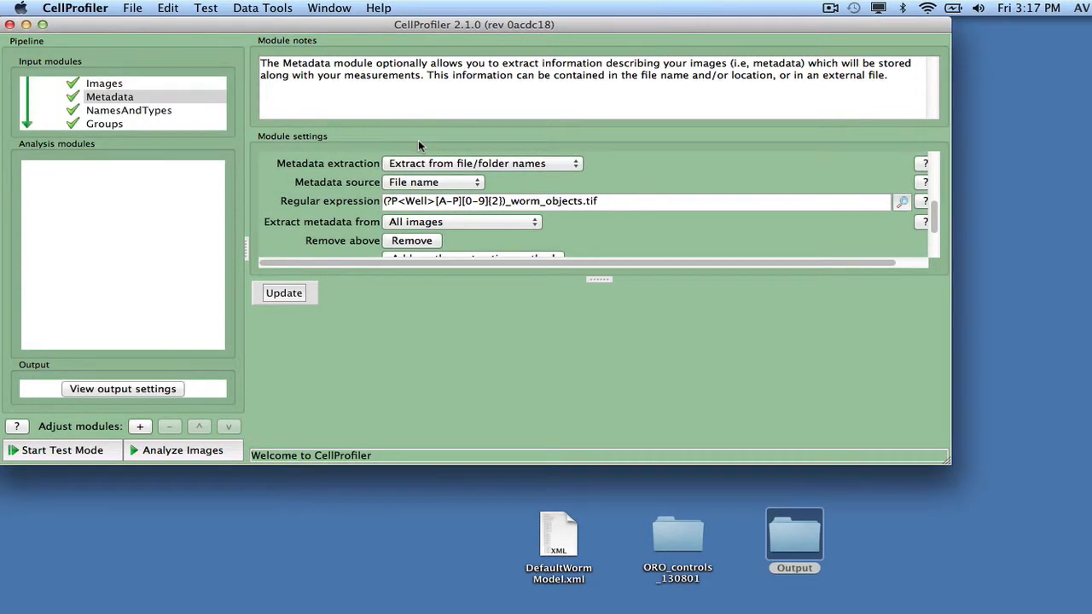
click(461, 221)
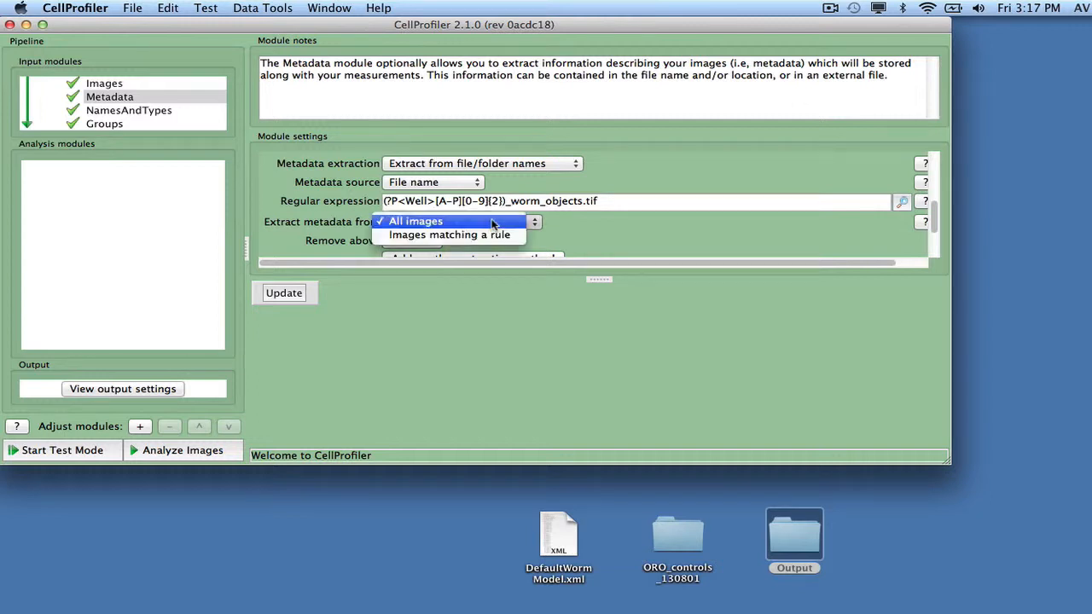
click(447, 235)
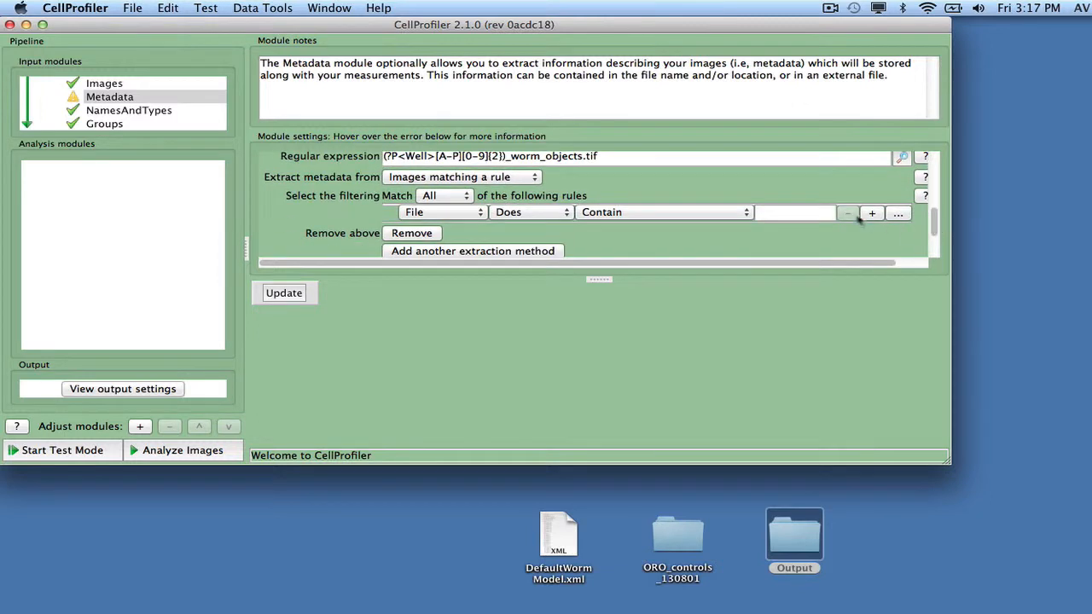
text(.tif)
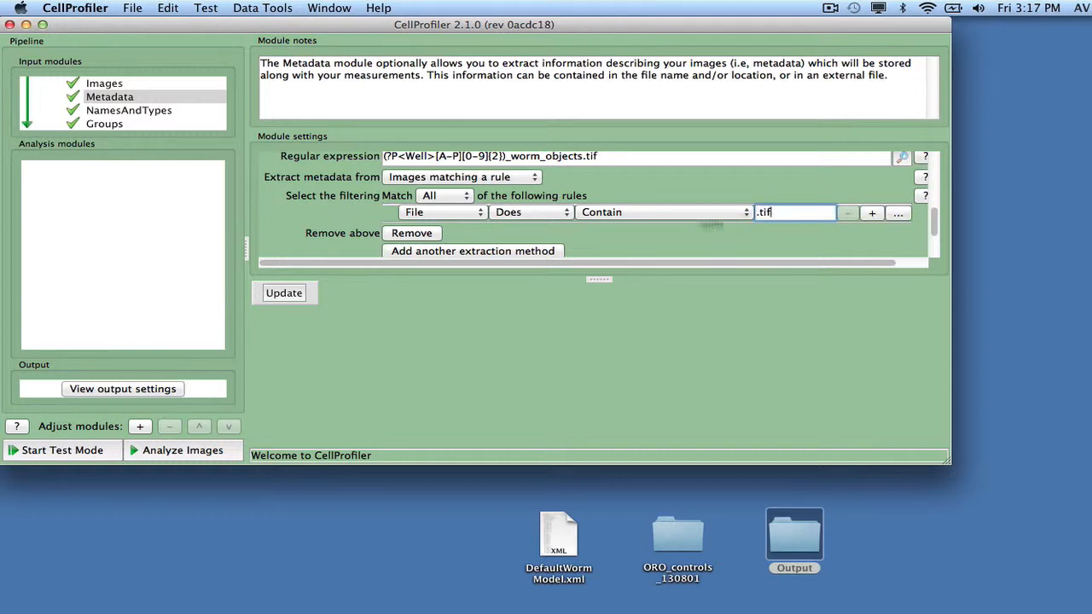
- Update the metadata table to show Well values for PNG and TIF files, then go to NamesAndTypes
click(283, 293)
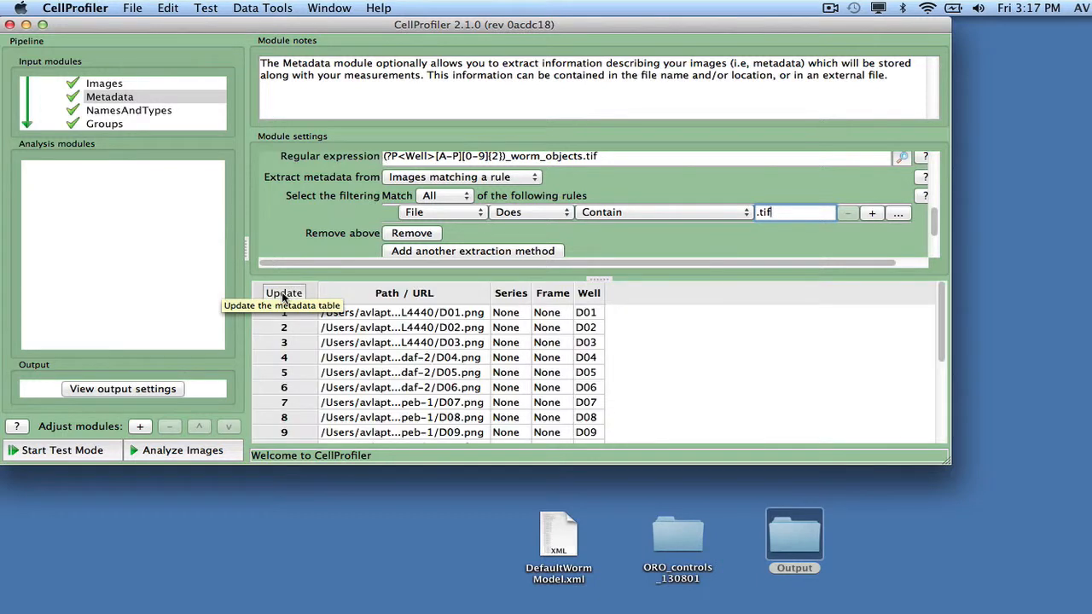
mouse_move(834, 315)
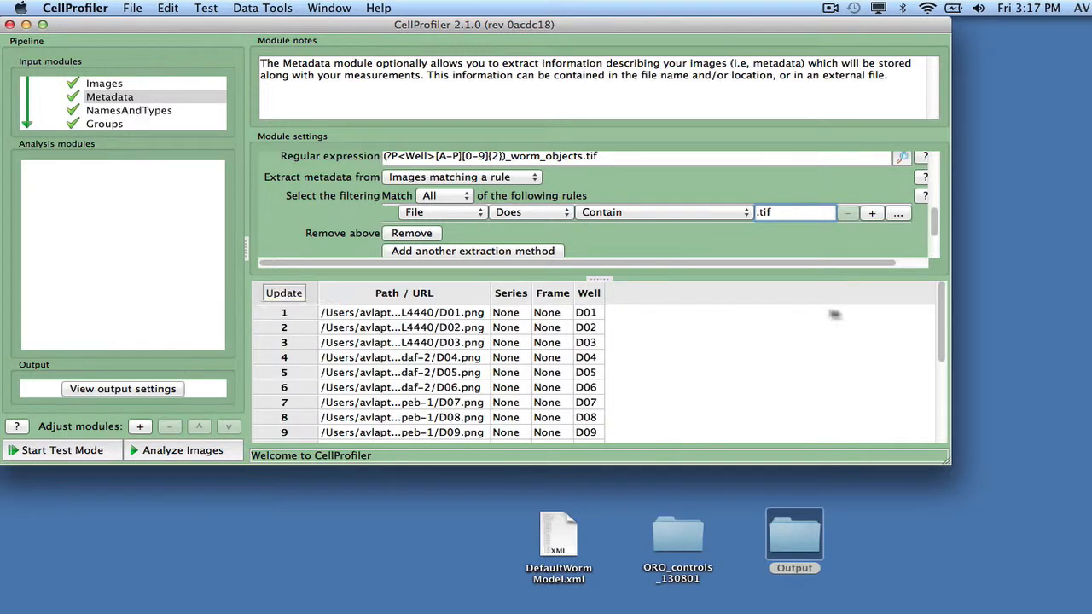
scroll(down, 3)
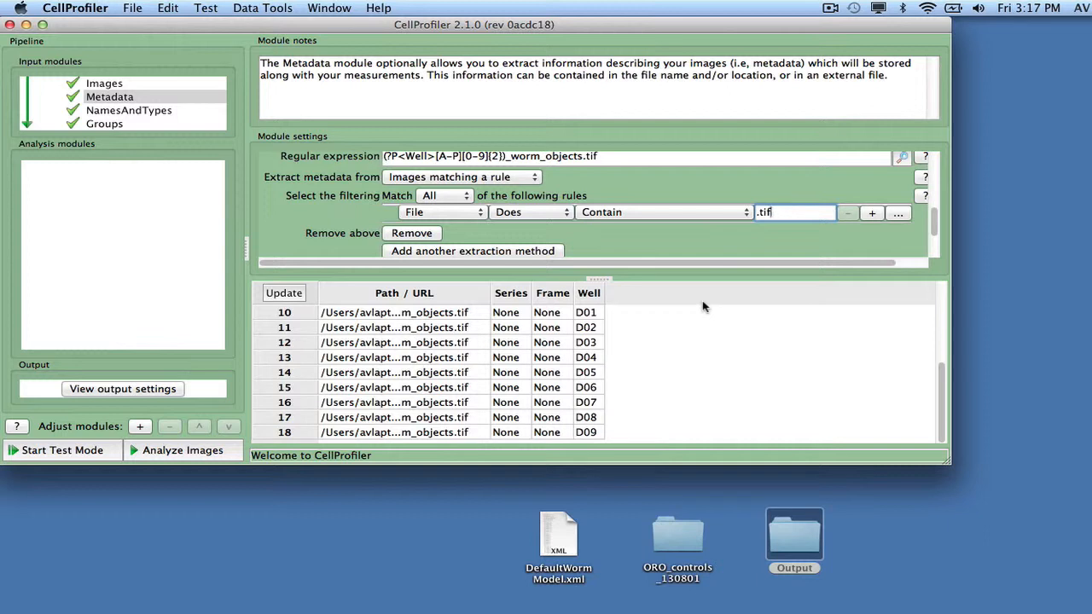
click(128, 109)
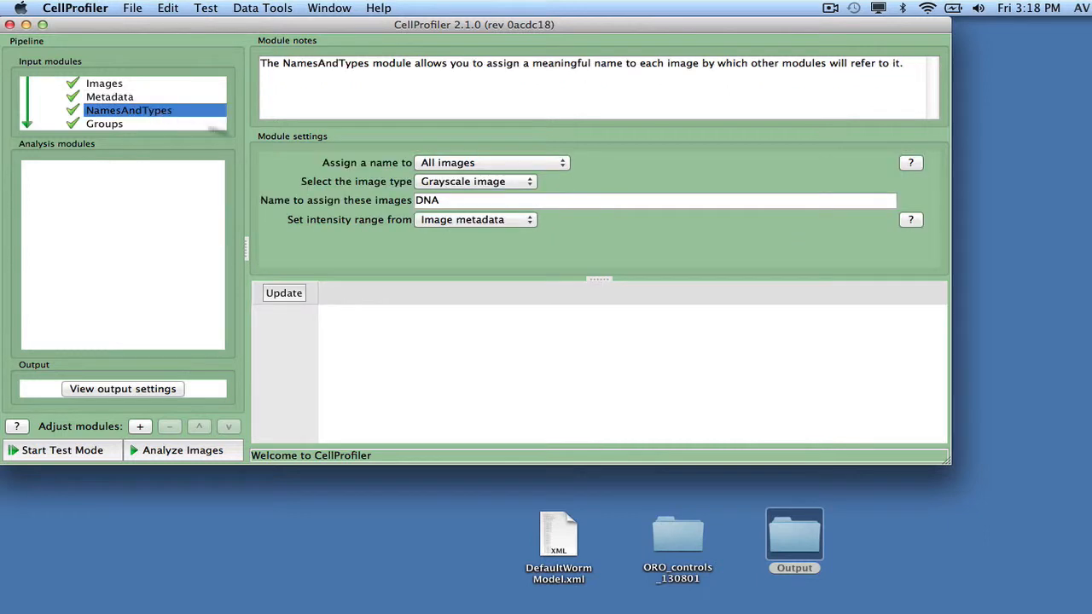
- Assign images whose names contain .png the name RawData, typed as Color image
click(491, 163)
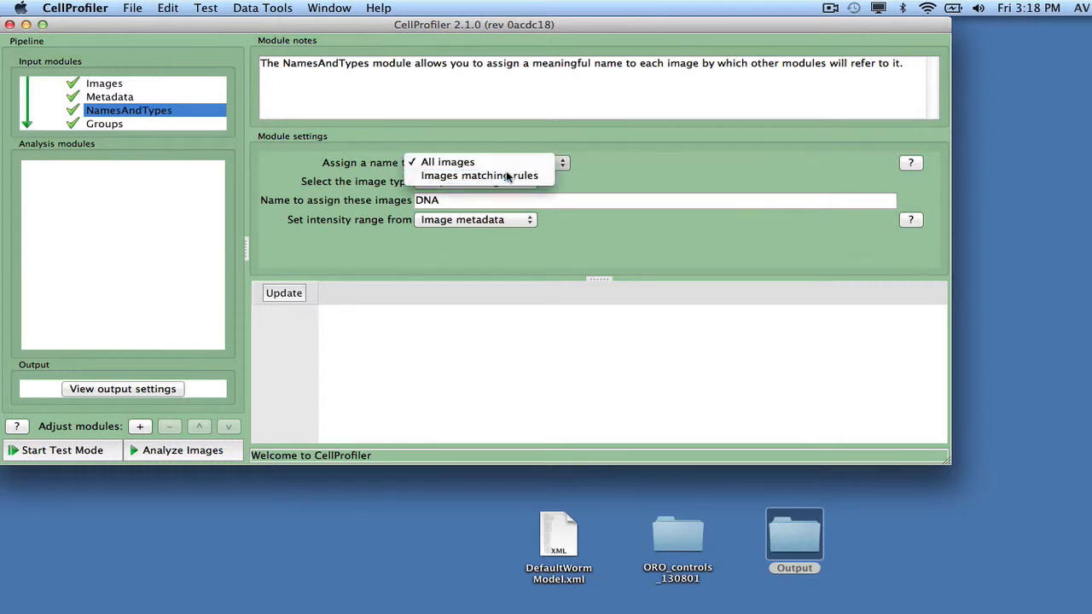
click(481, 174)
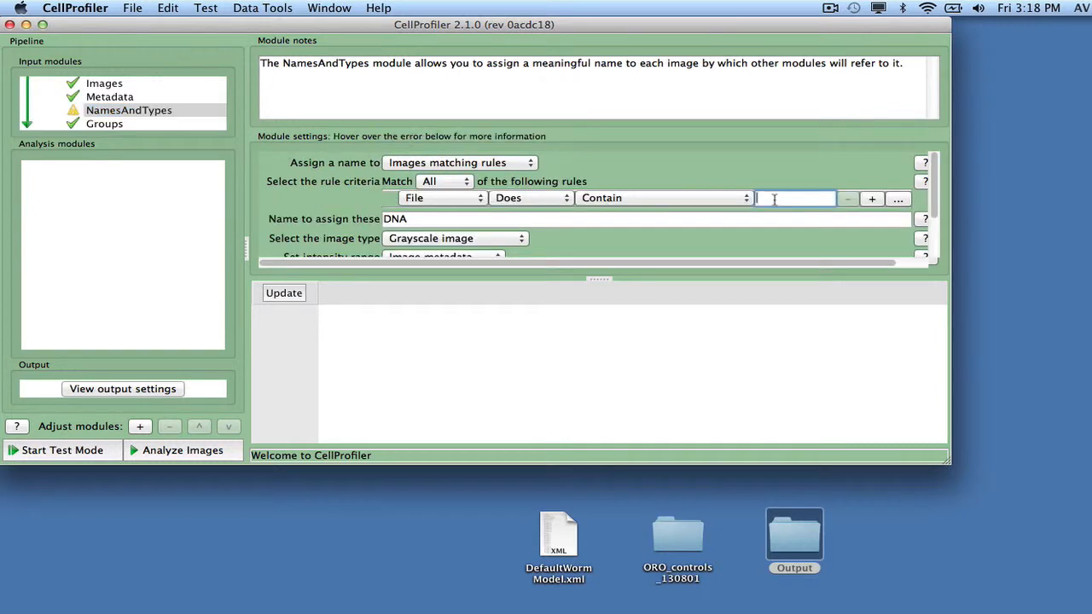
text(.png)
click(646, 218)
text(R)
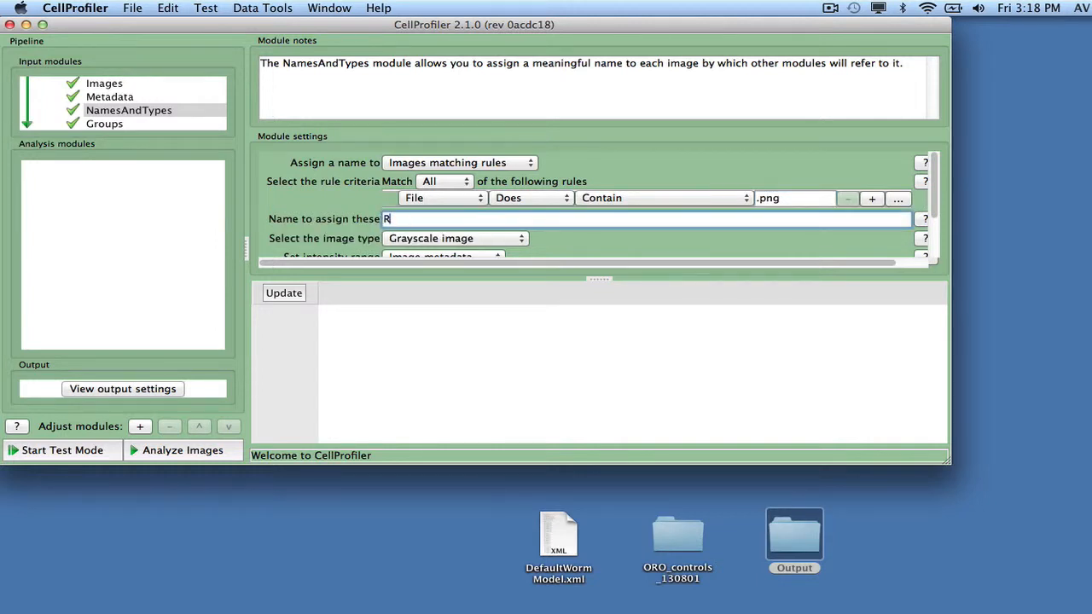
text(awData)
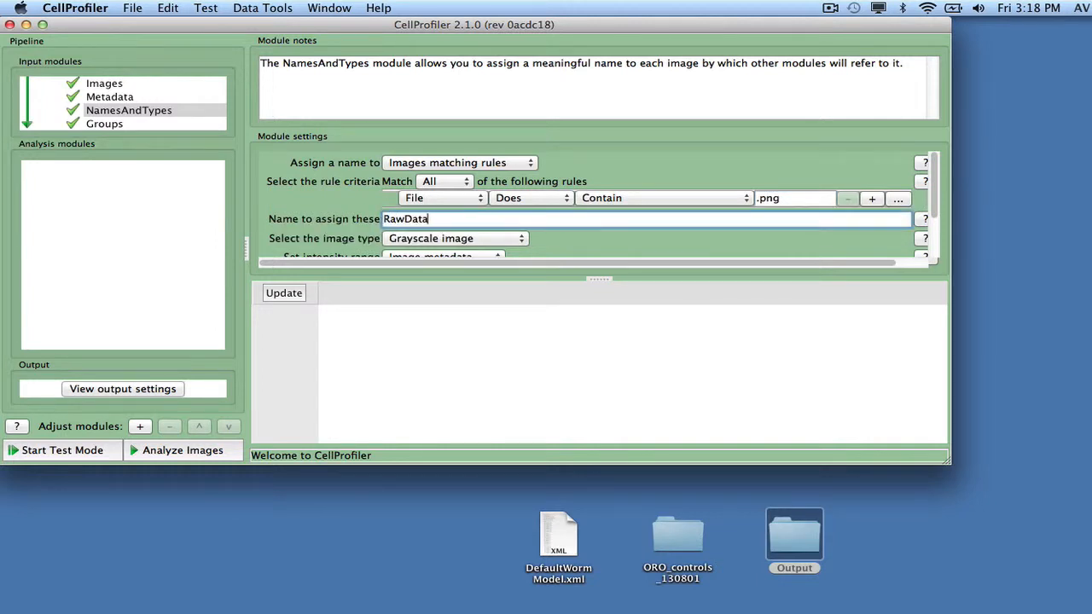
click(454, 239)
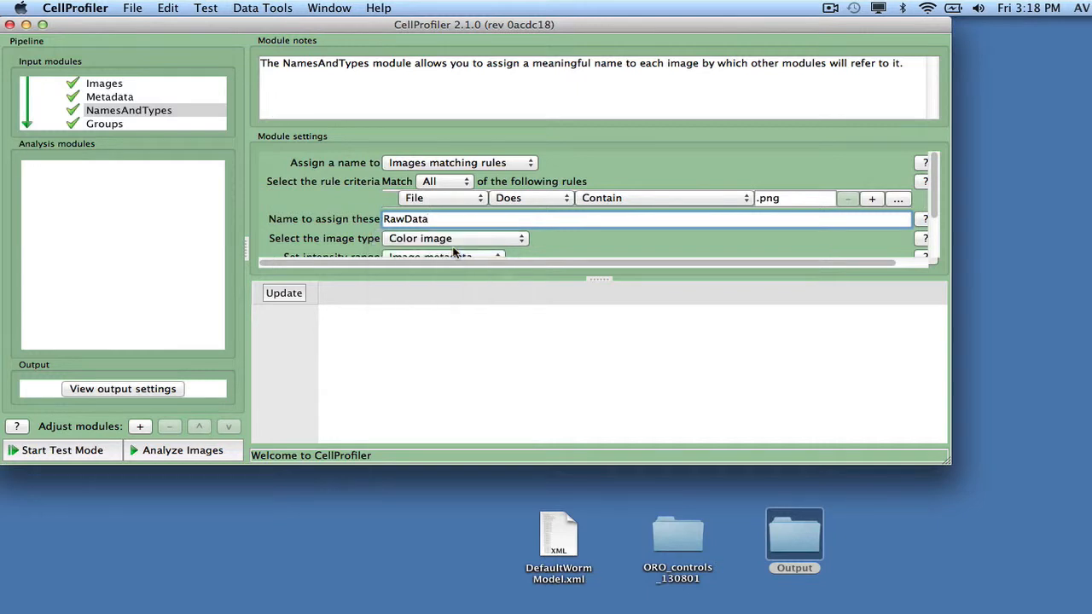
mouse_move(454, 249)
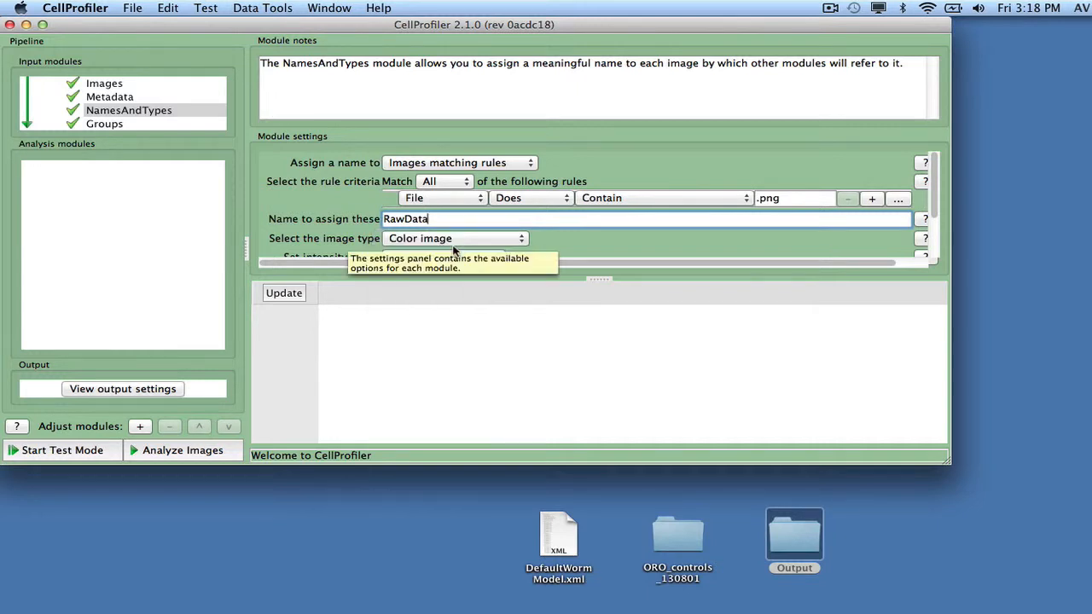
mouse_move(554, 247)
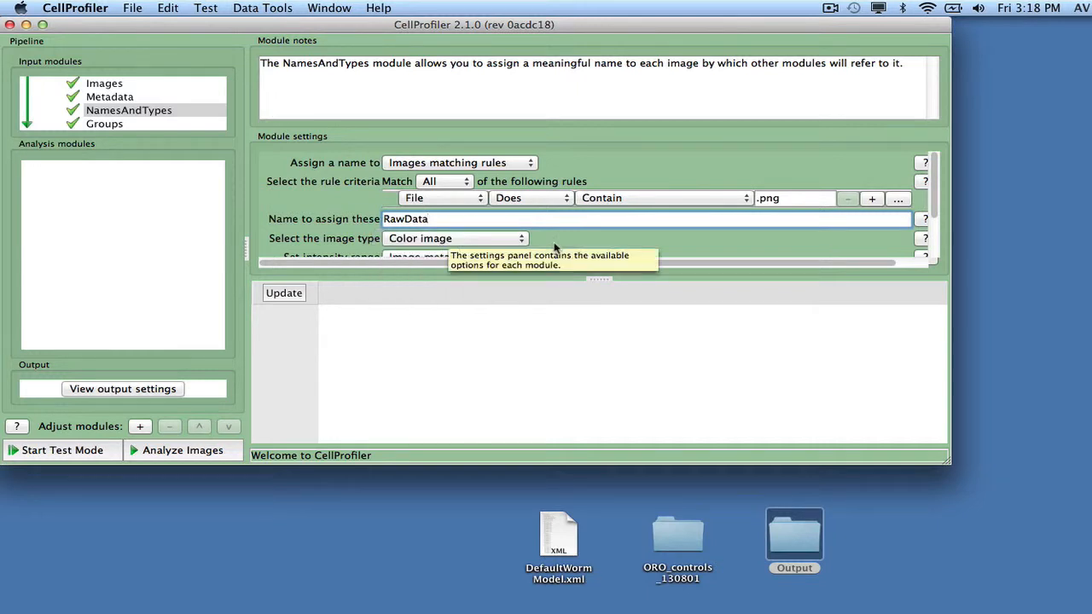
mouse_move(936, 209)
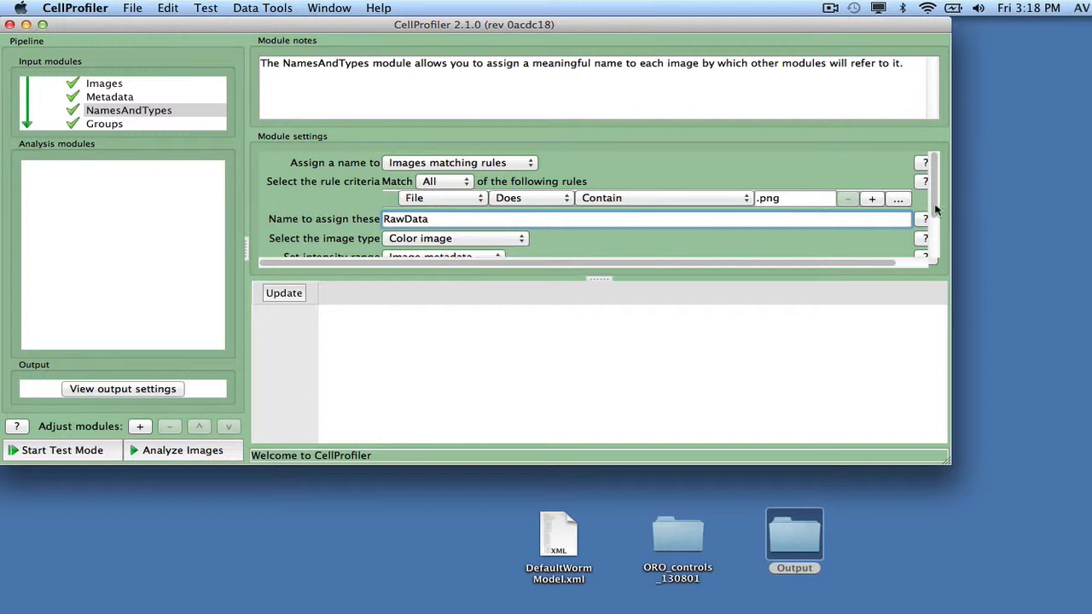
- Add a second input loading .tif files as Objects named WormMasks
scroll(down, 3)
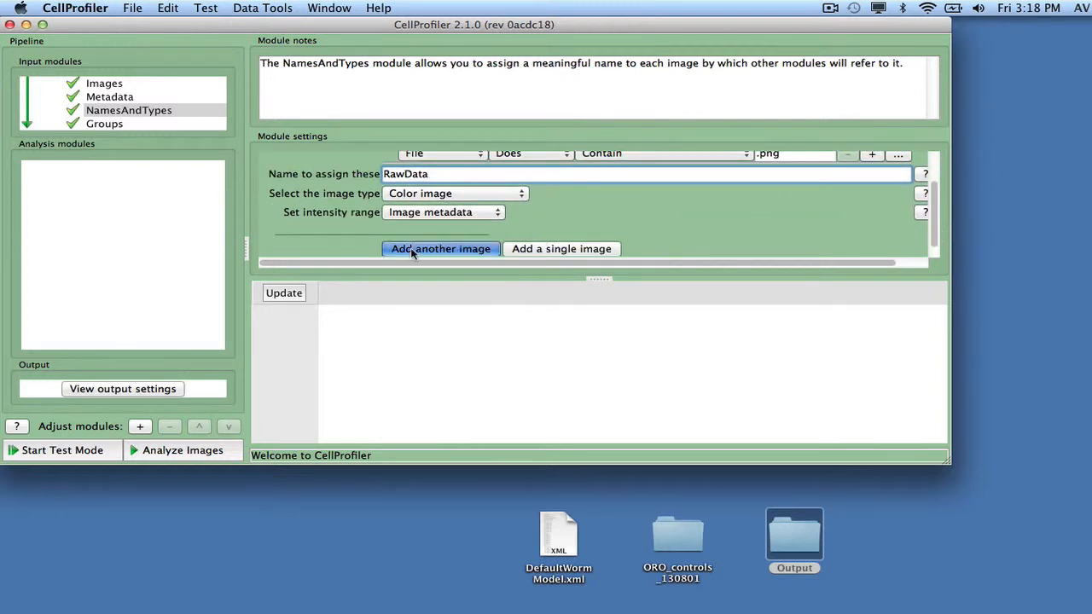
click(440, 249)
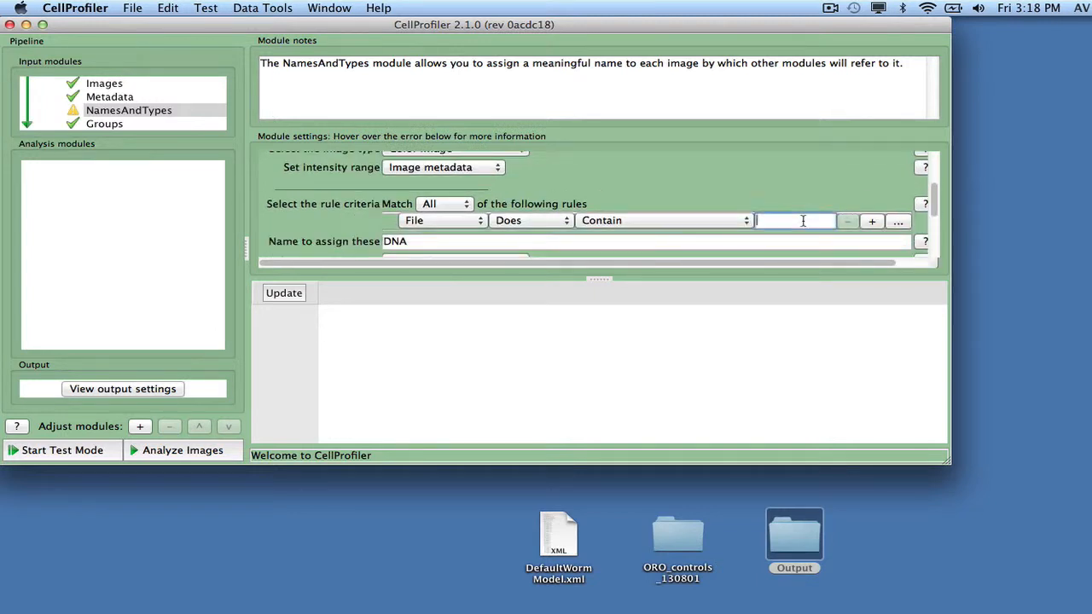
text(.tif)
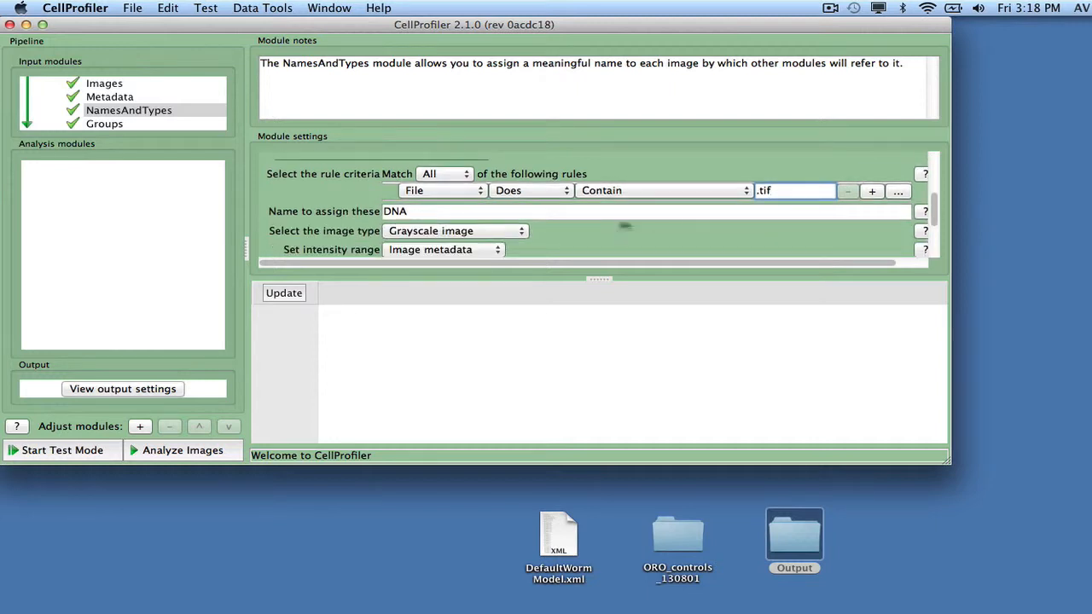
click(454, 231)
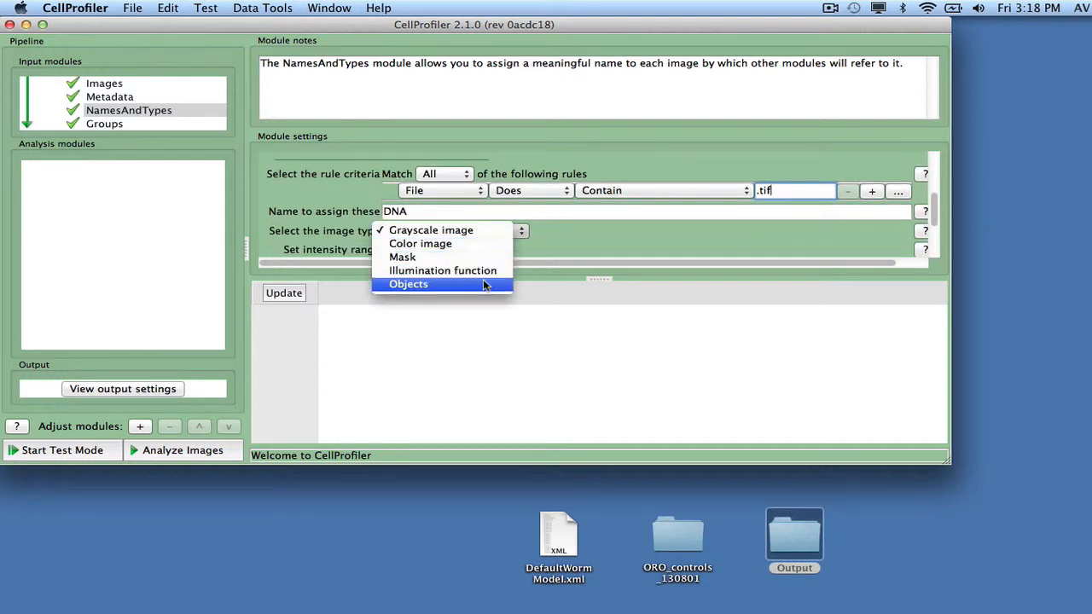
click(410, 283)
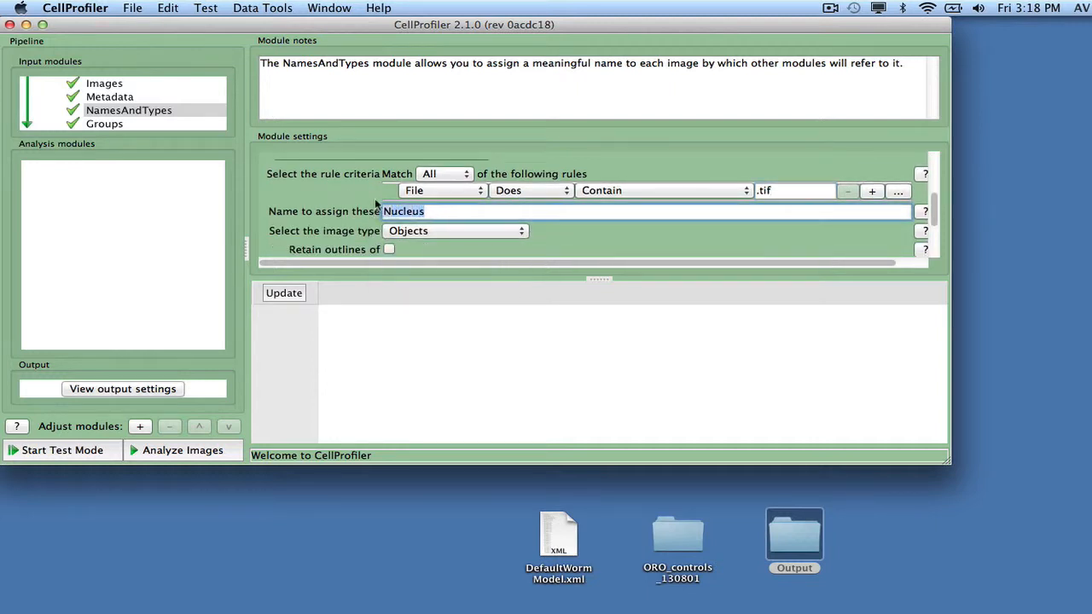
text(WormMasks)
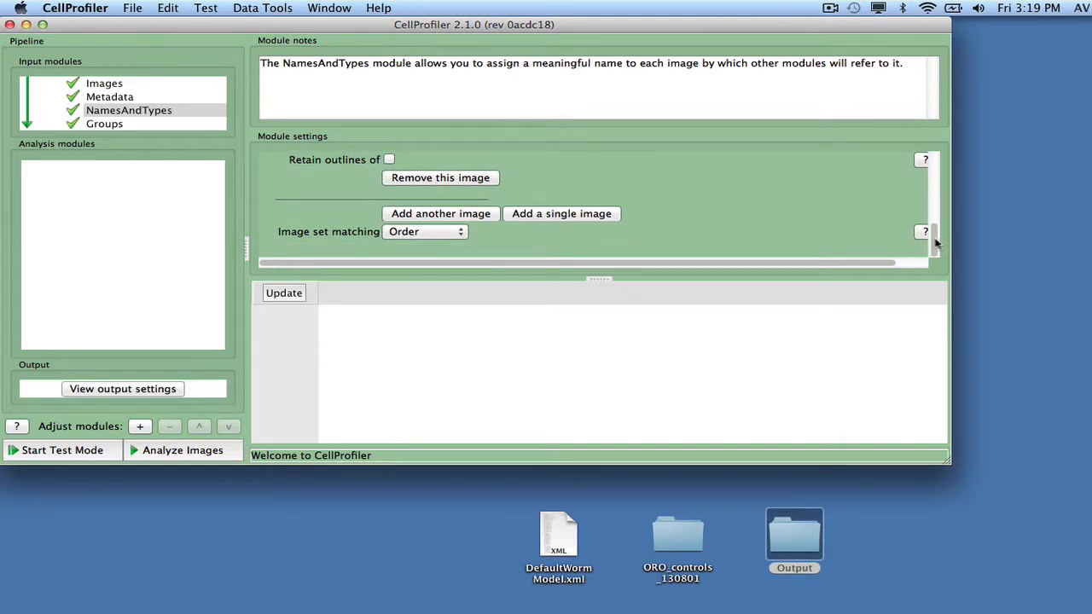
- Match image sets by metadata, pairing RawData and WormMasks on Well, and update the pair list
click(423, 232)
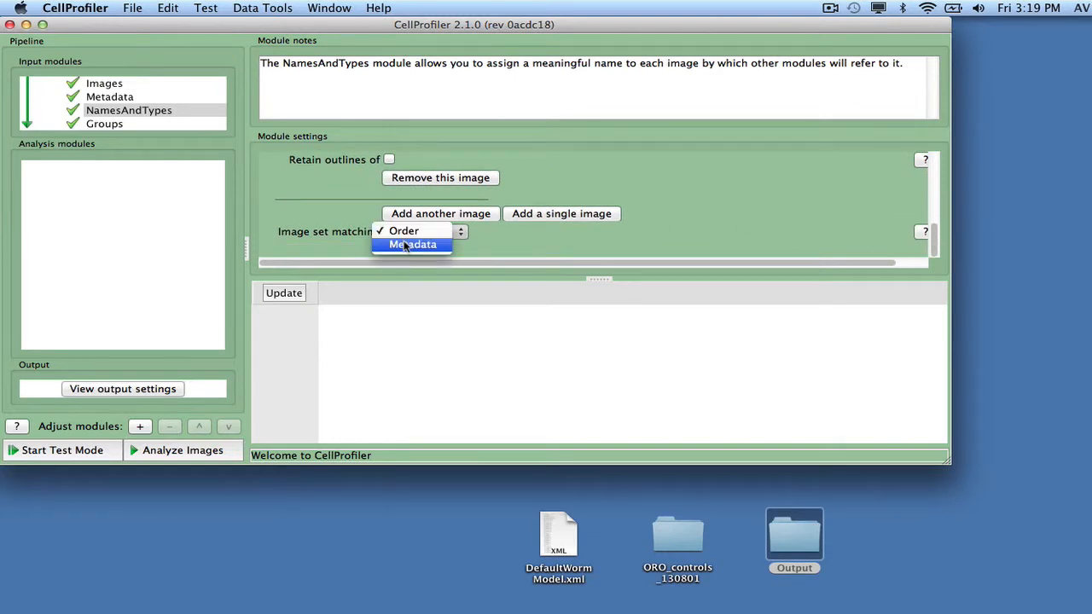
click(413, 245)
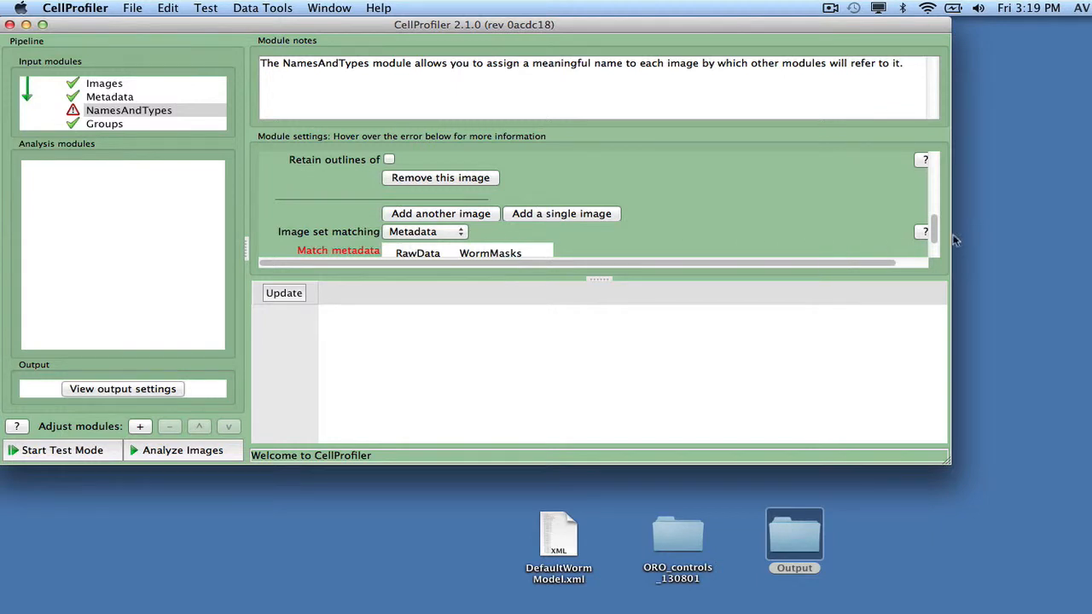
scroll(down, 3)
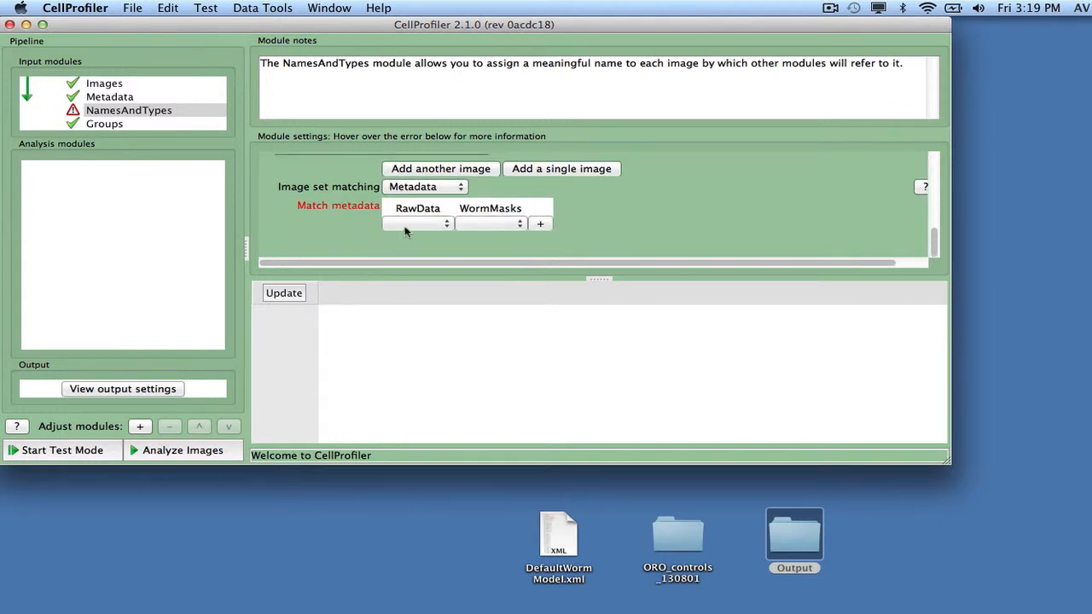
click(417, 223)
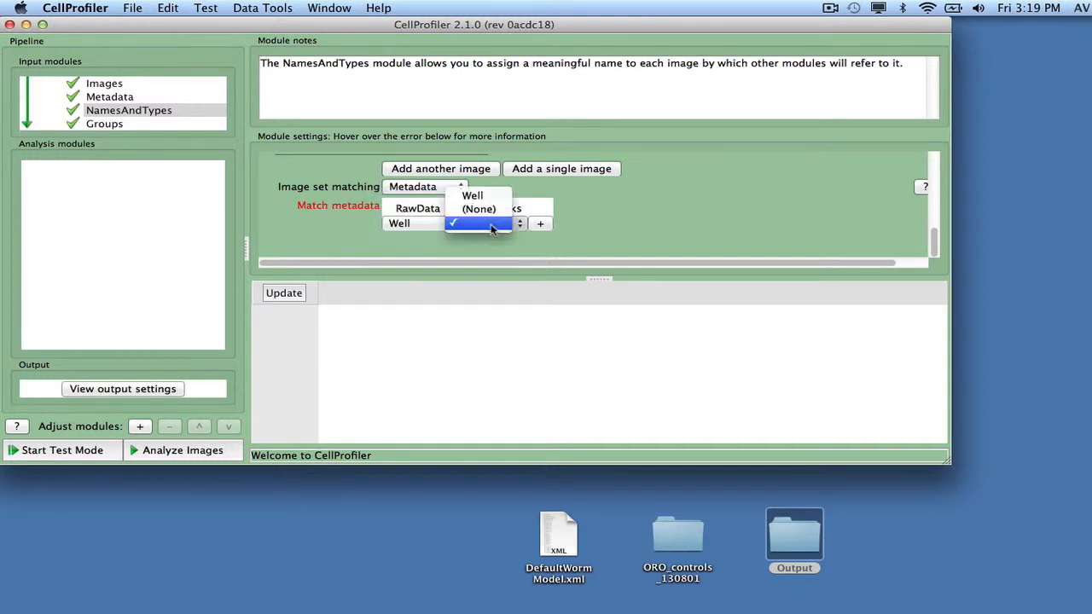
click(471, 194)
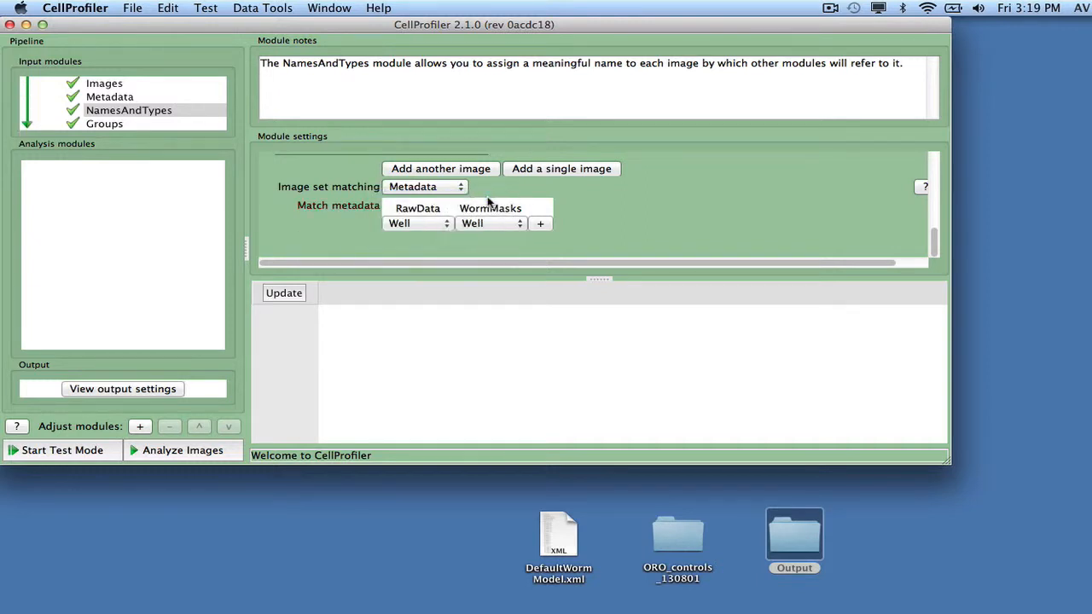
click(283, 293)
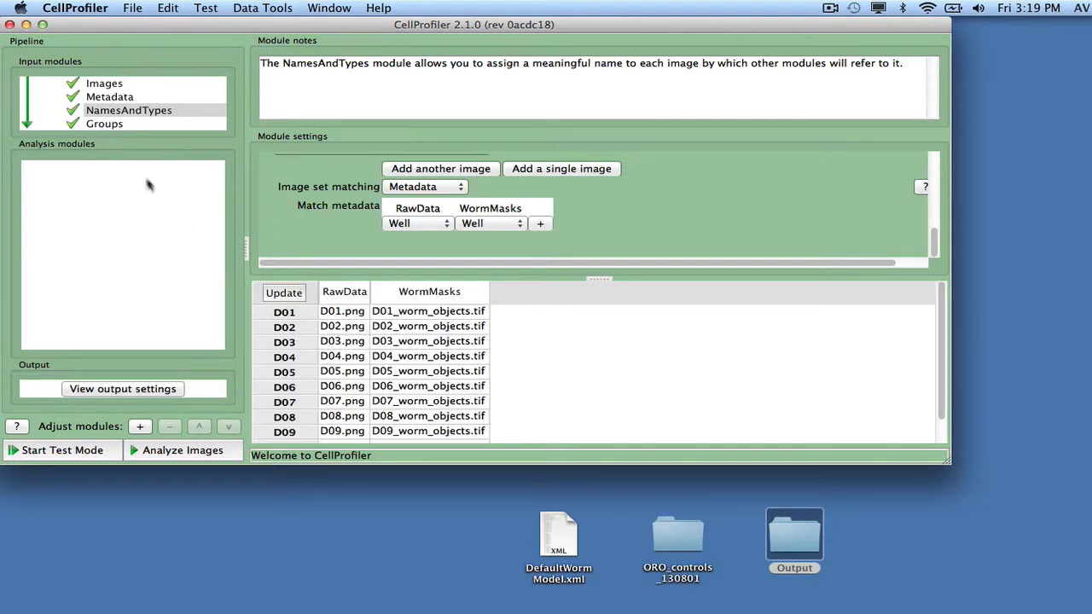
- From Groups' output settings, set the Default Output Folder to the Desktop Output folder
click(104, 123)
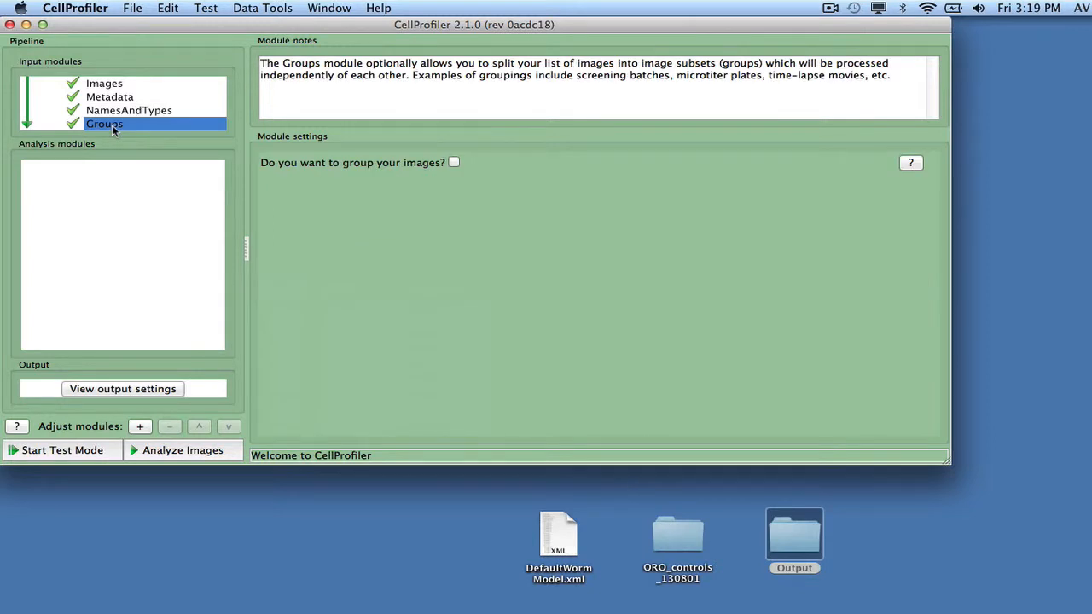
mouse_move(126, 336)
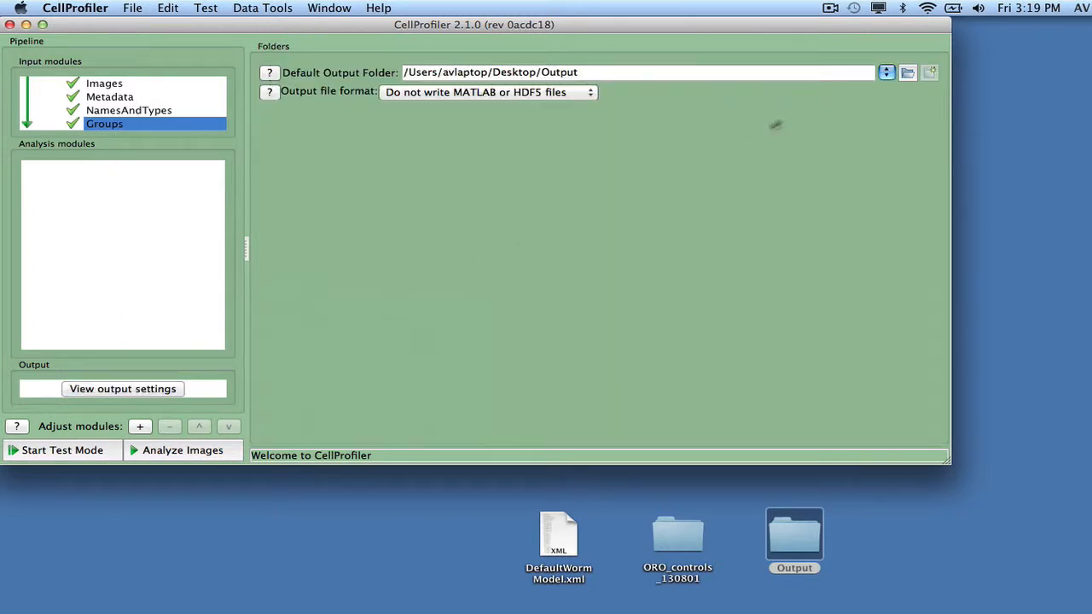
click(907, 71)
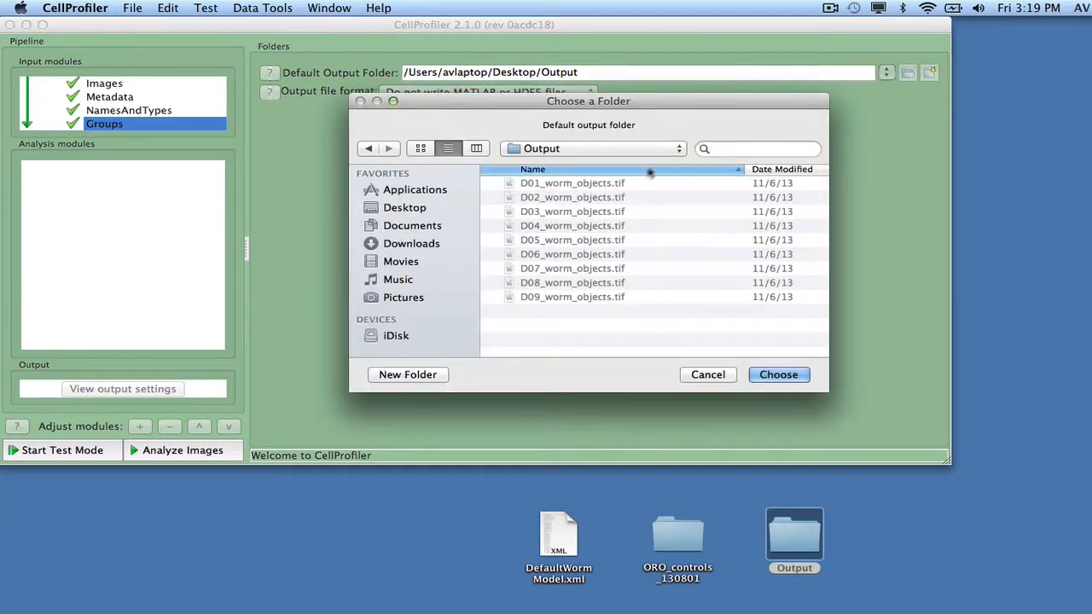
click(778, 375)
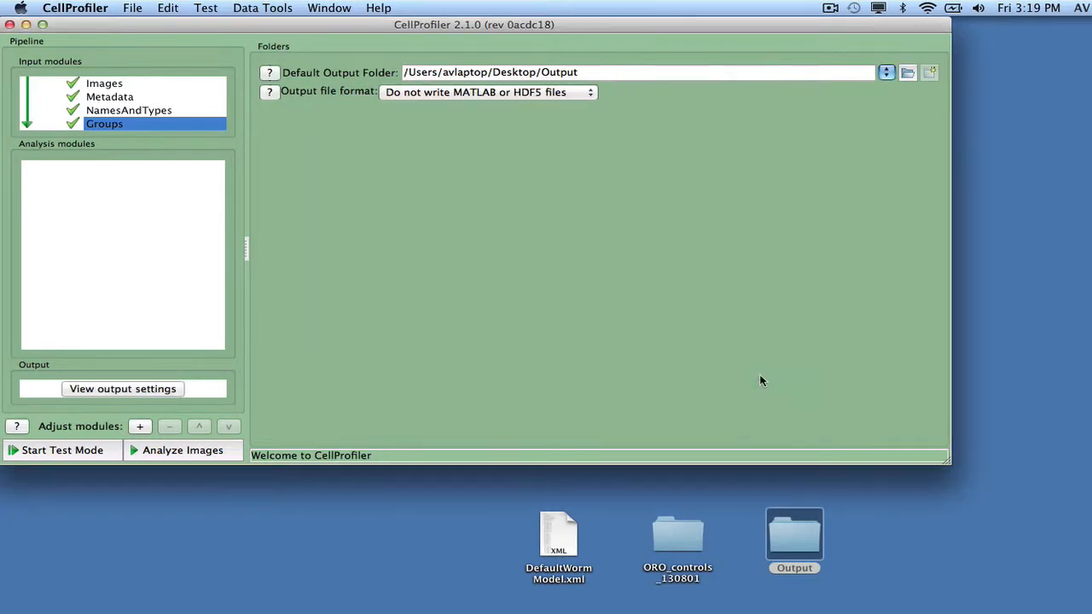
mouse_move(761, 377)
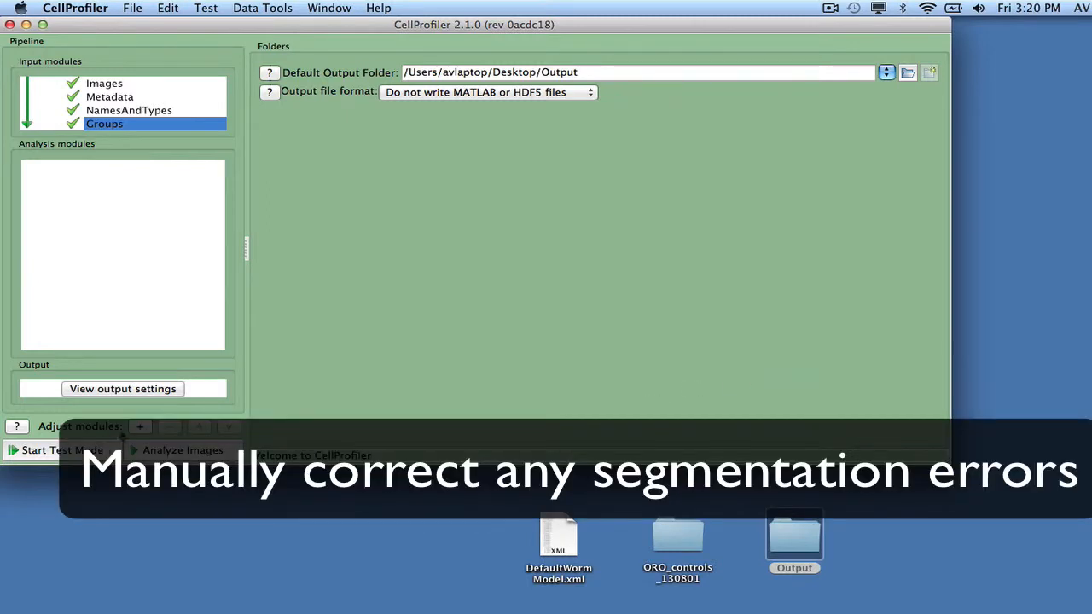
- Add EditObjectsManually editing WormMasks into EditedWorms with RawData as guiding image
click(139, 427)
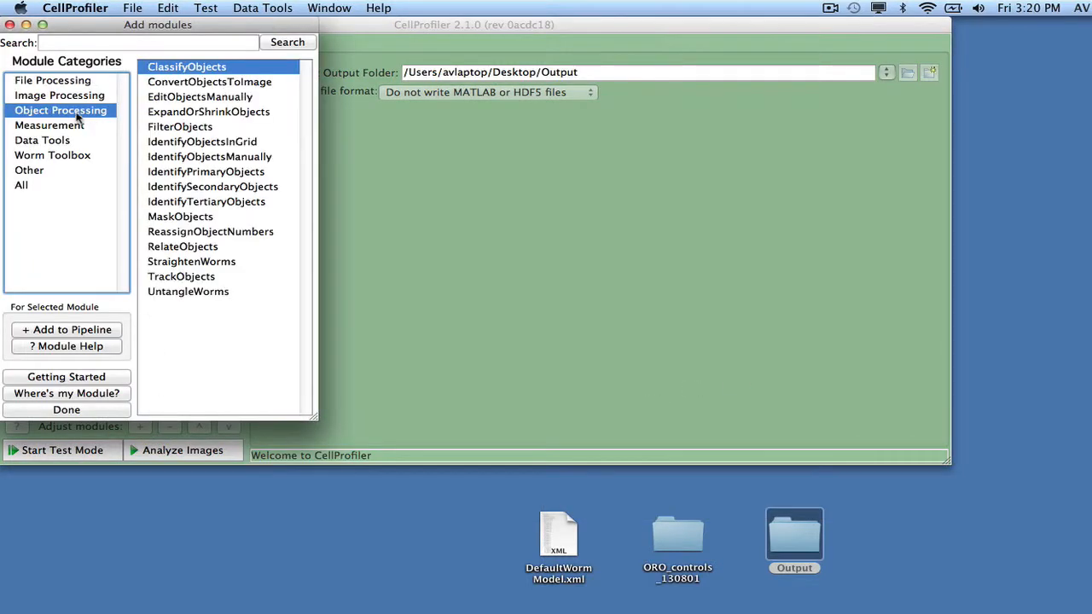
click(200, 96)
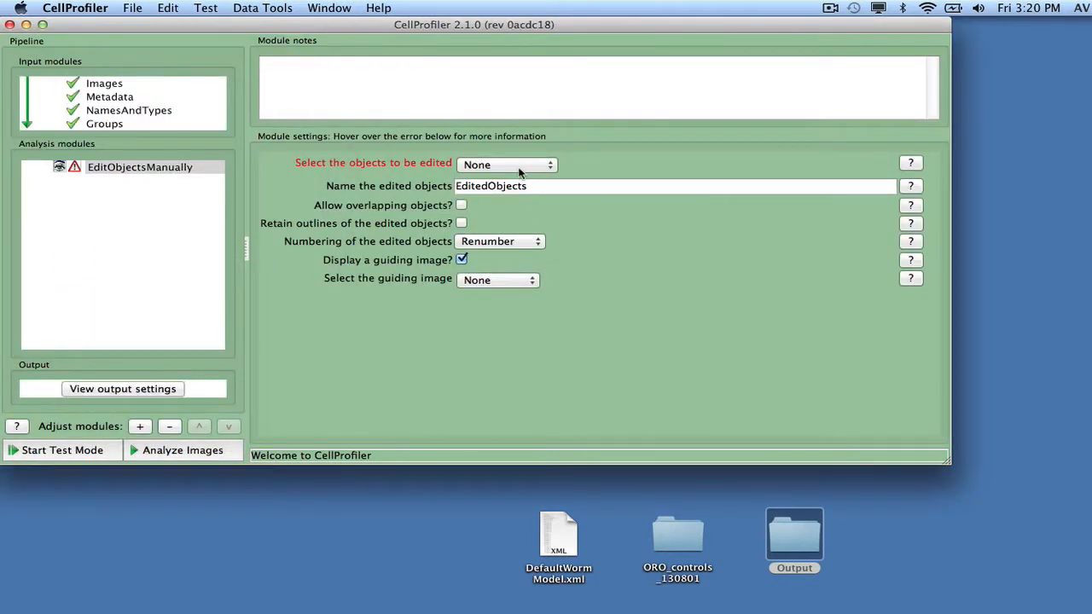
click(505, 164)
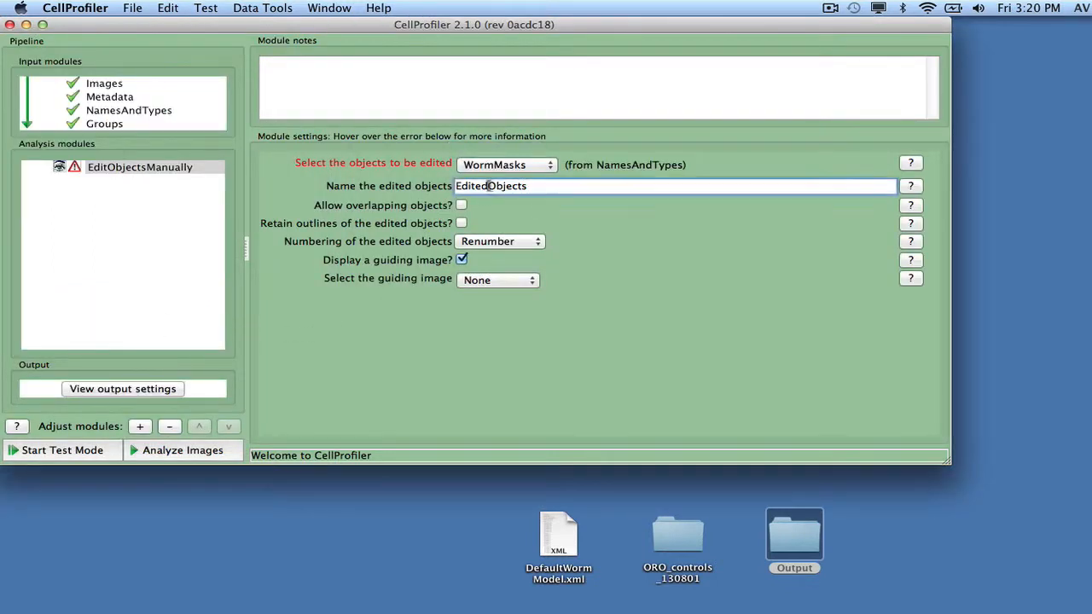
text(EditedWorm)
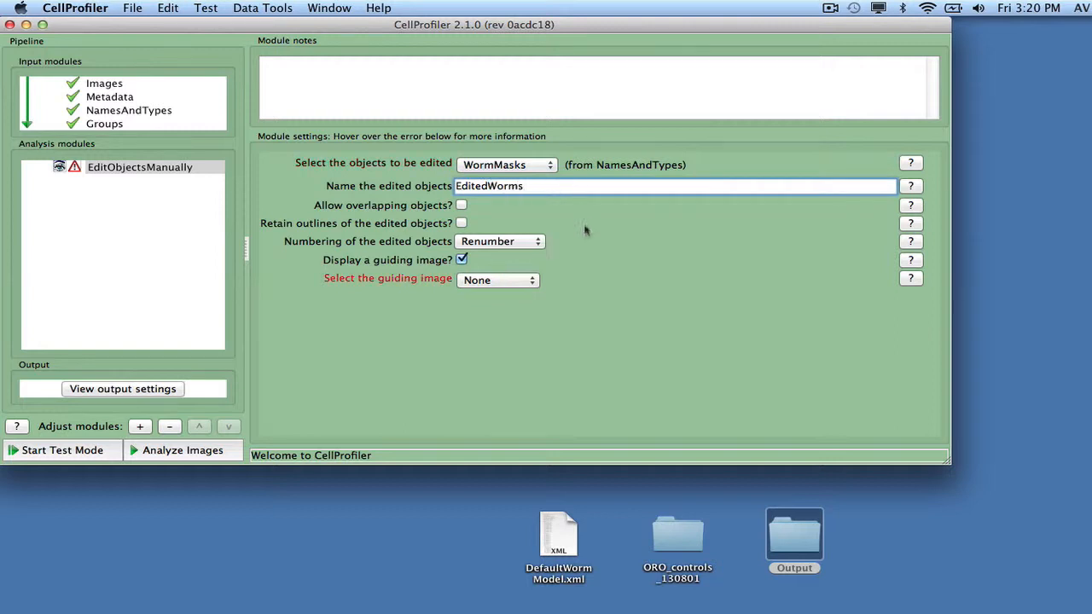
click(498, 279)
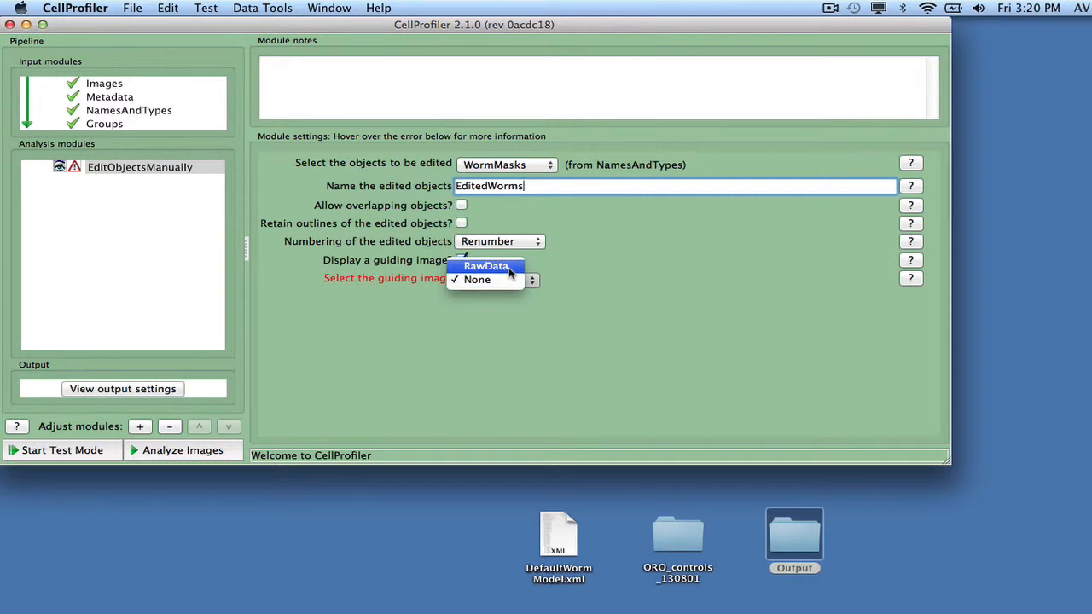
click(484, 266)
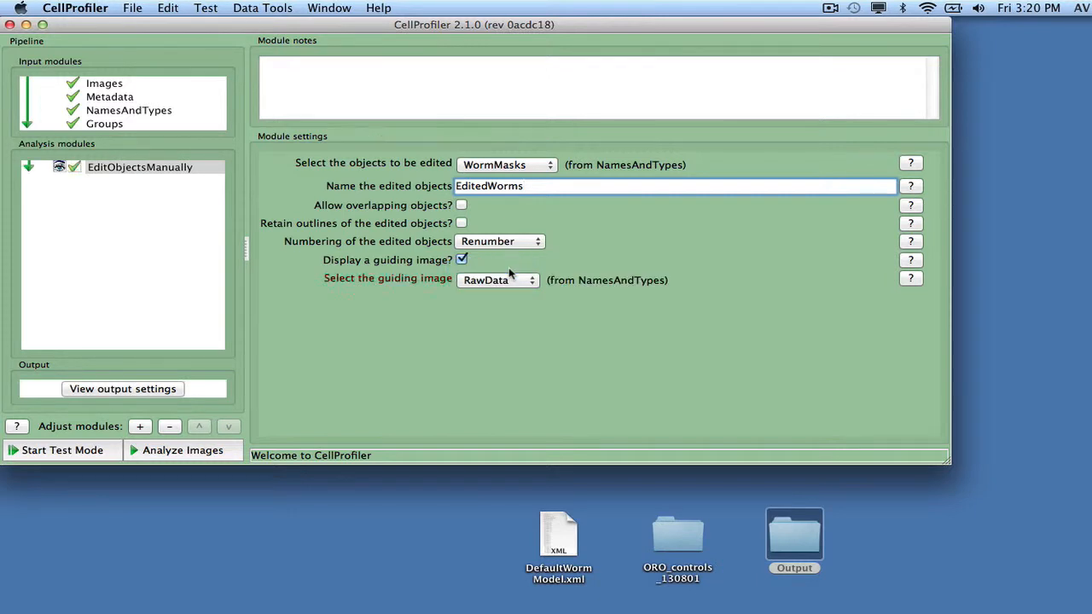
- Add the StraightenWorms module from the Worm Toolbox to the pipeline
click(140, 426)
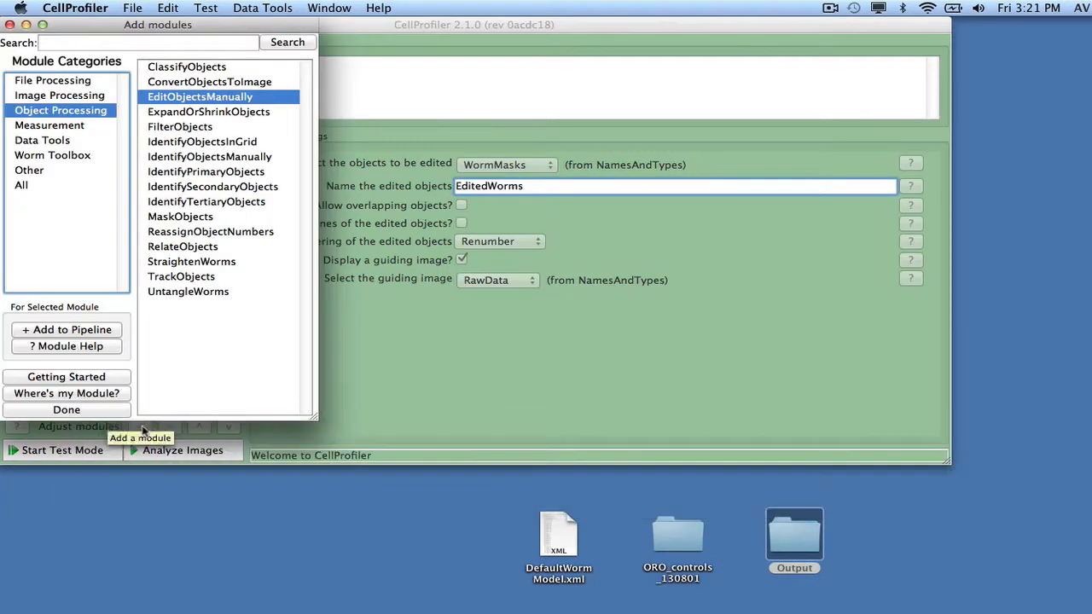
click(53, 154)
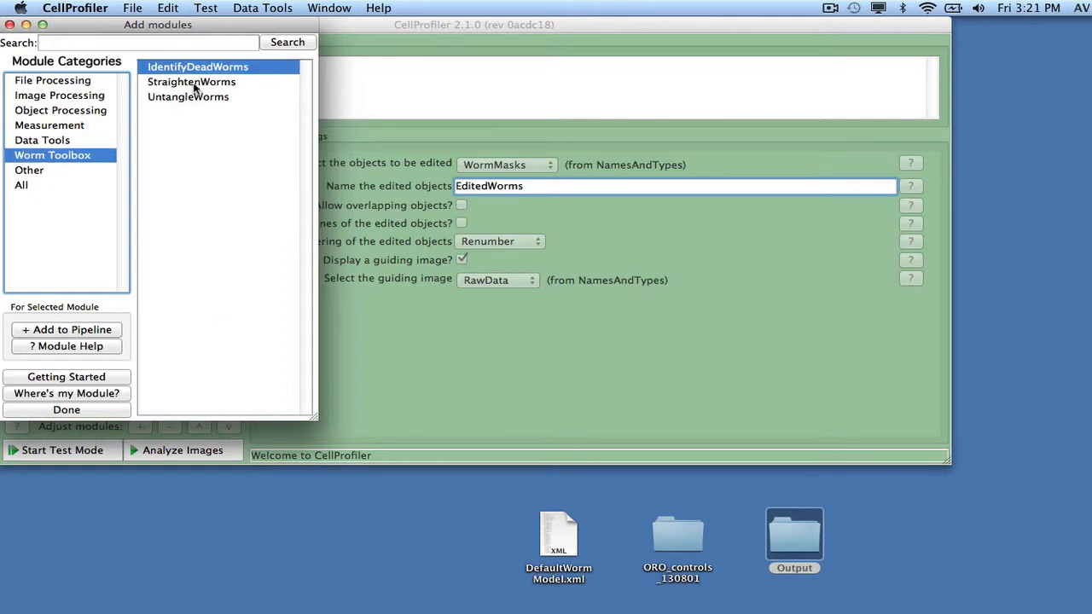
click(191, 82)
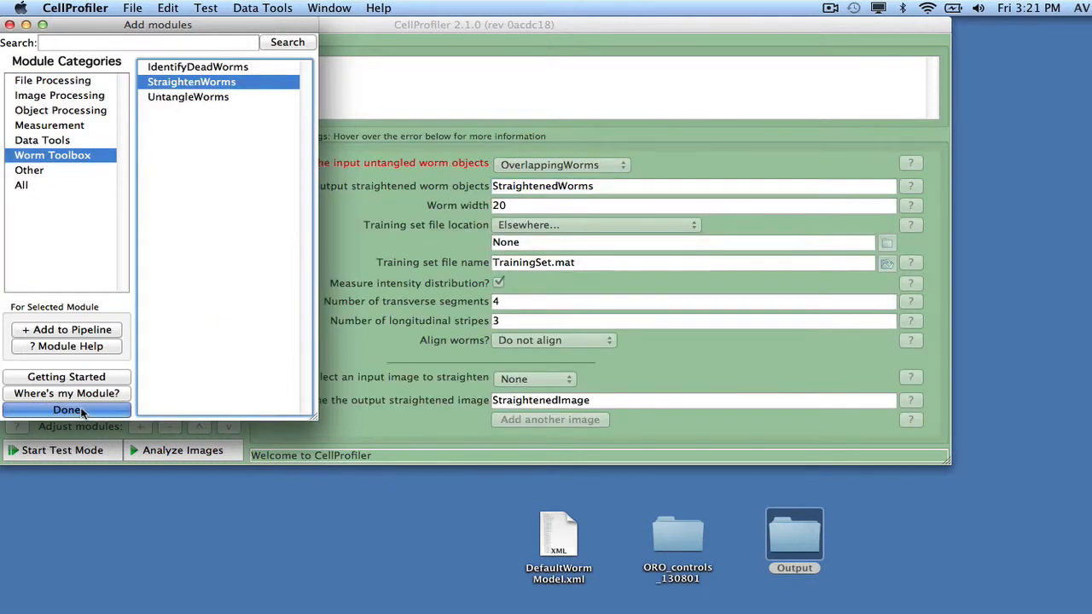
click(67, 409)
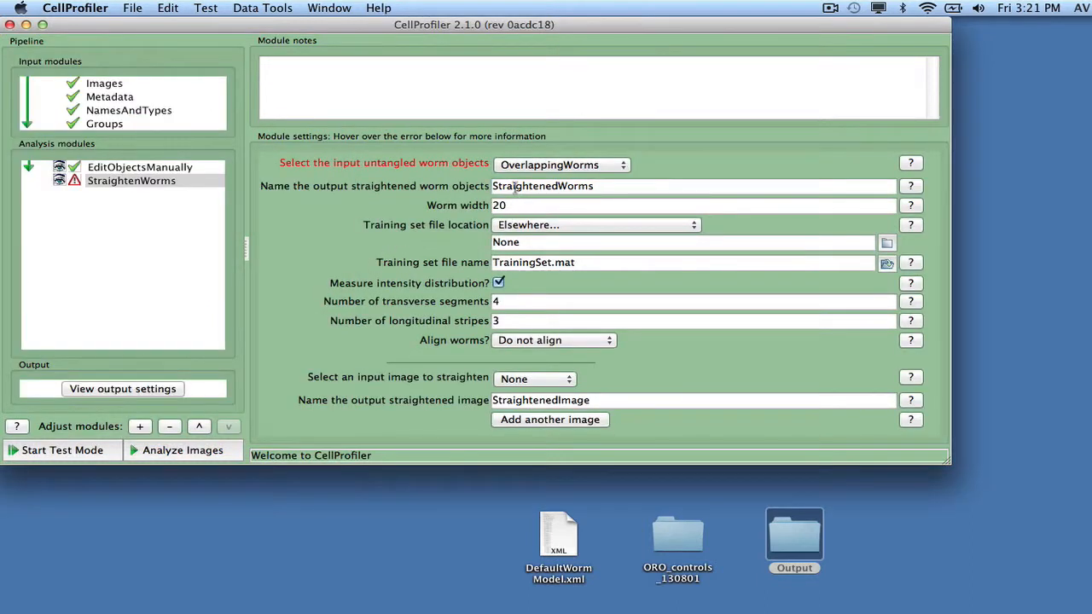
- Straighten EditedWorms with DefaultWormModel.xml training set, Flip manually alignment and the RawData image
click(559, 164)
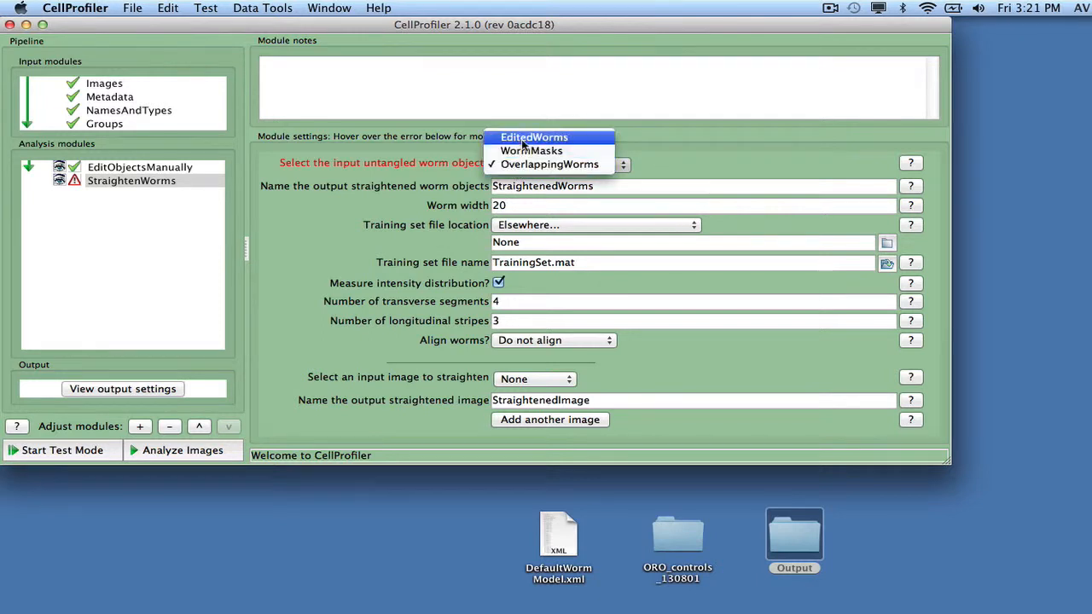
click(532, 136)
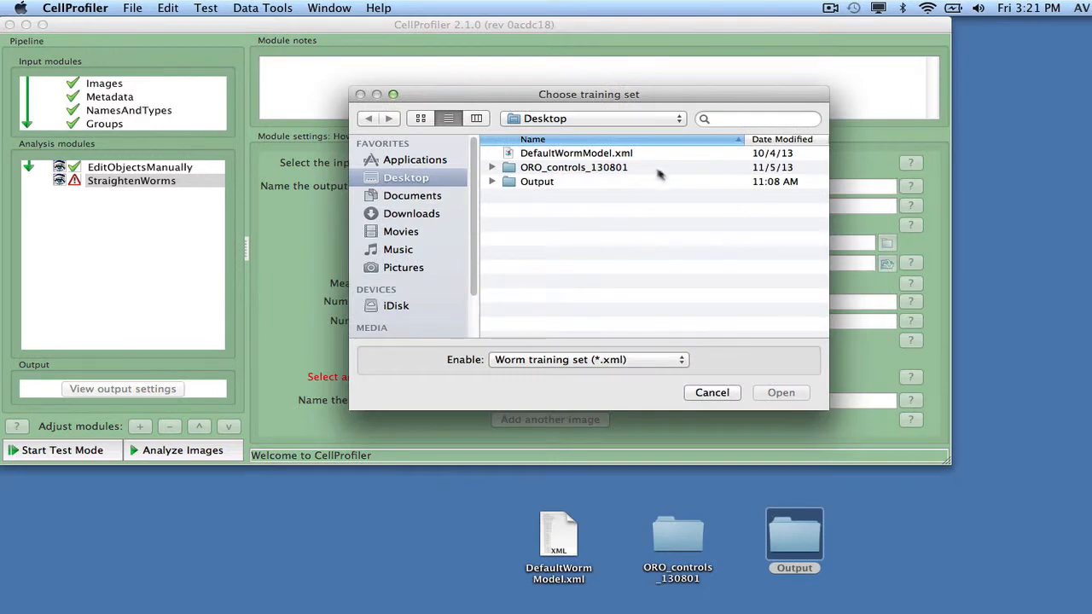
click(712, 392)
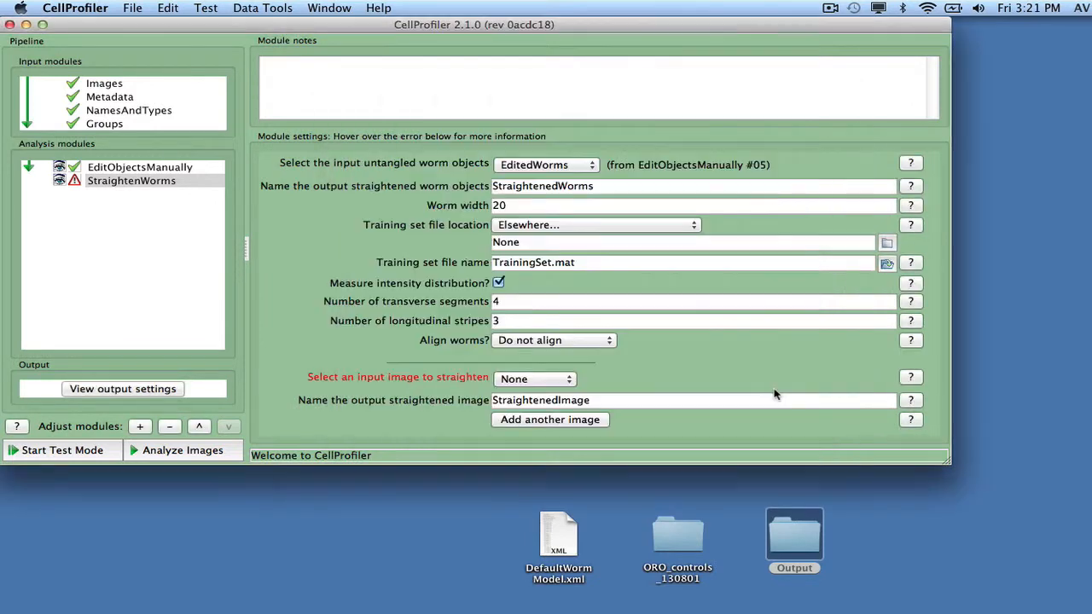
click(595, 225)
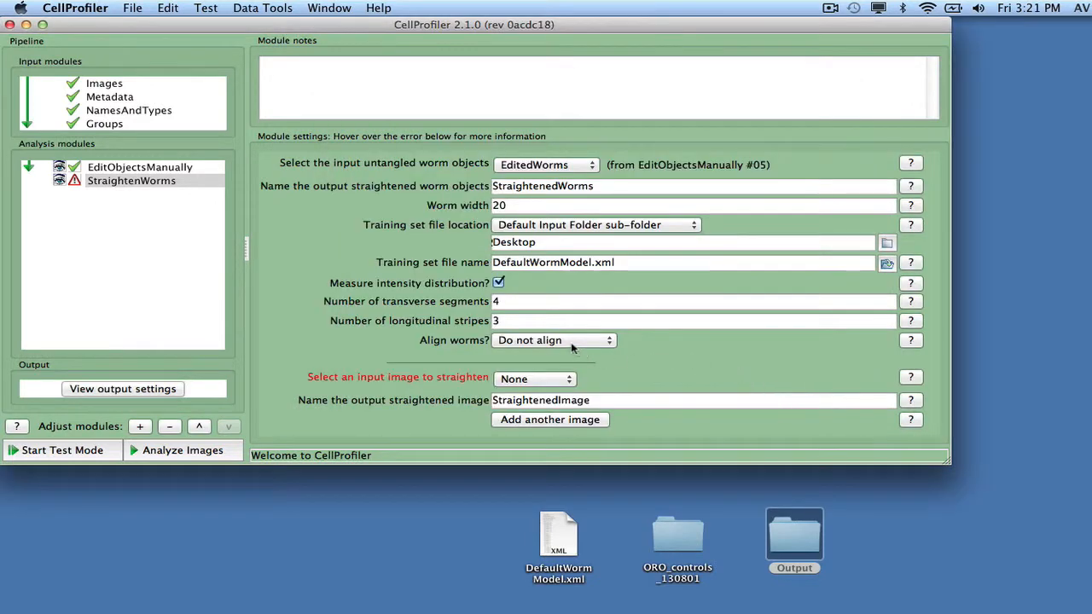
click(552, 341)
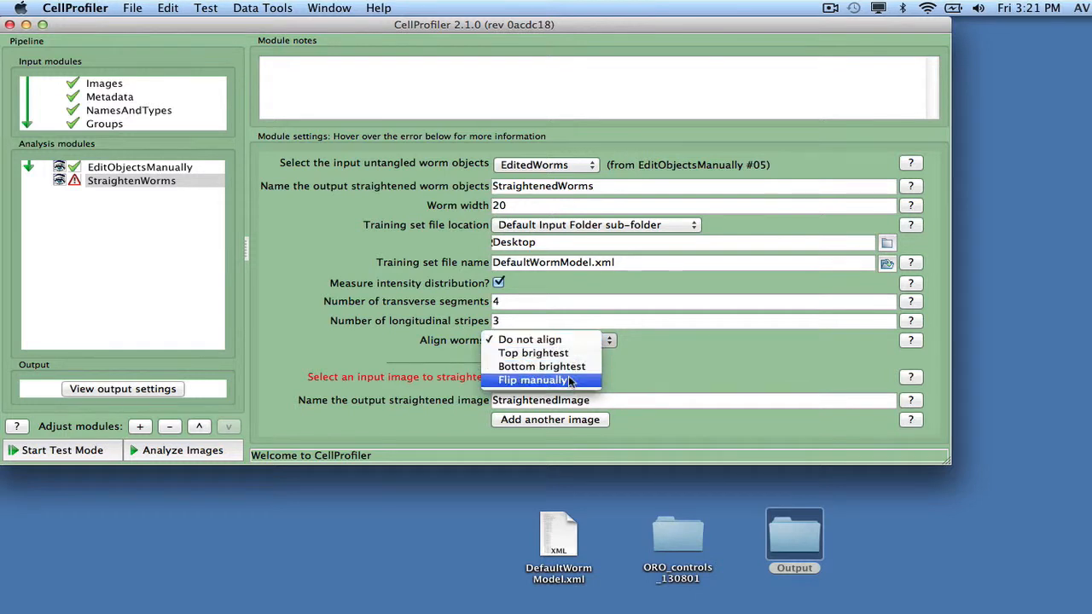
click(532, 379)
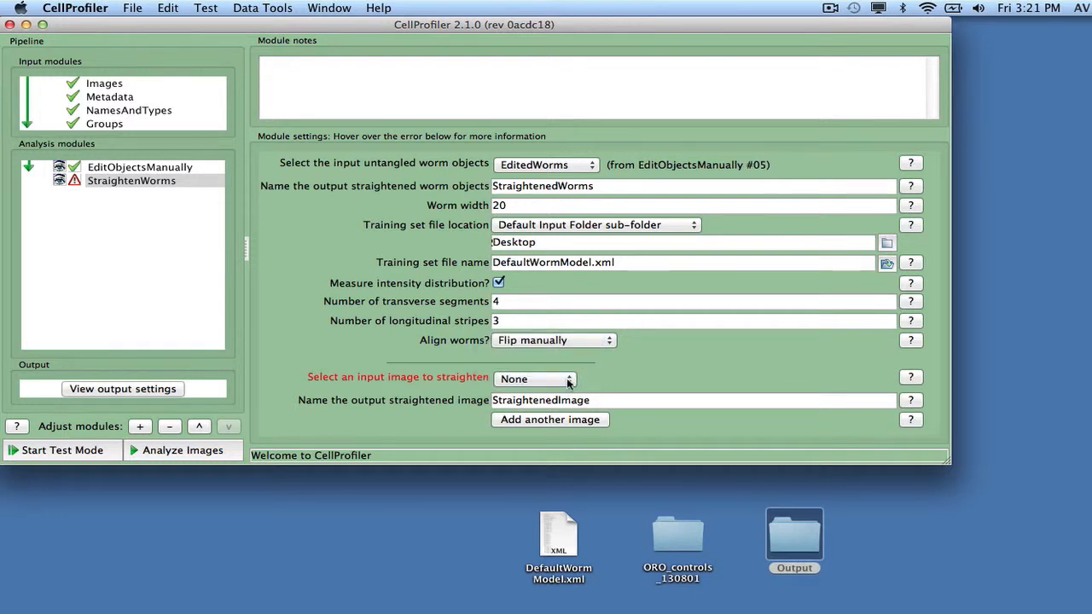
click(532, 378)
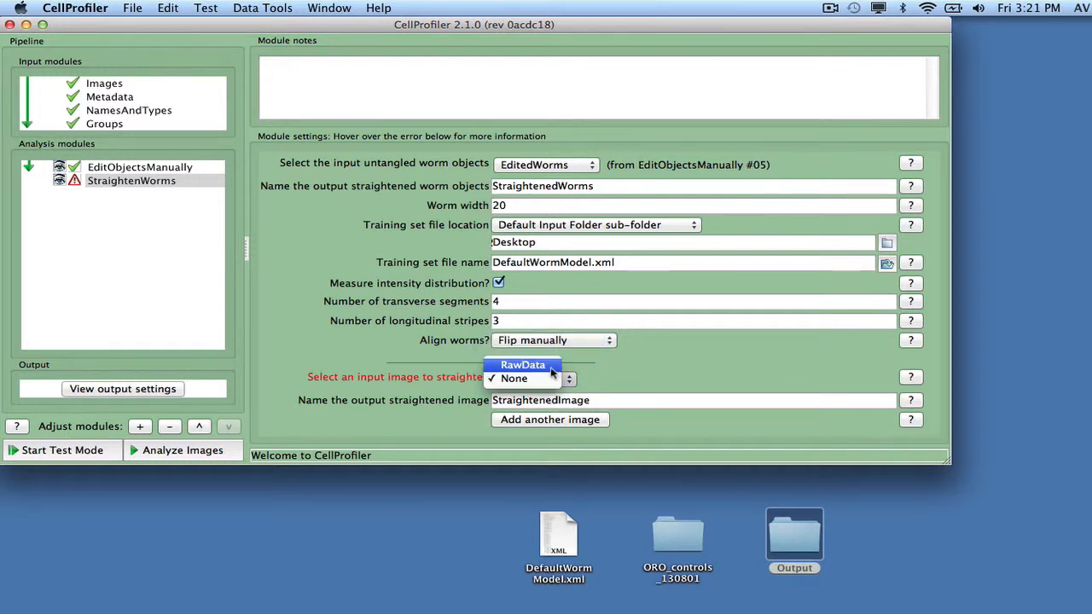
click(522, 365)
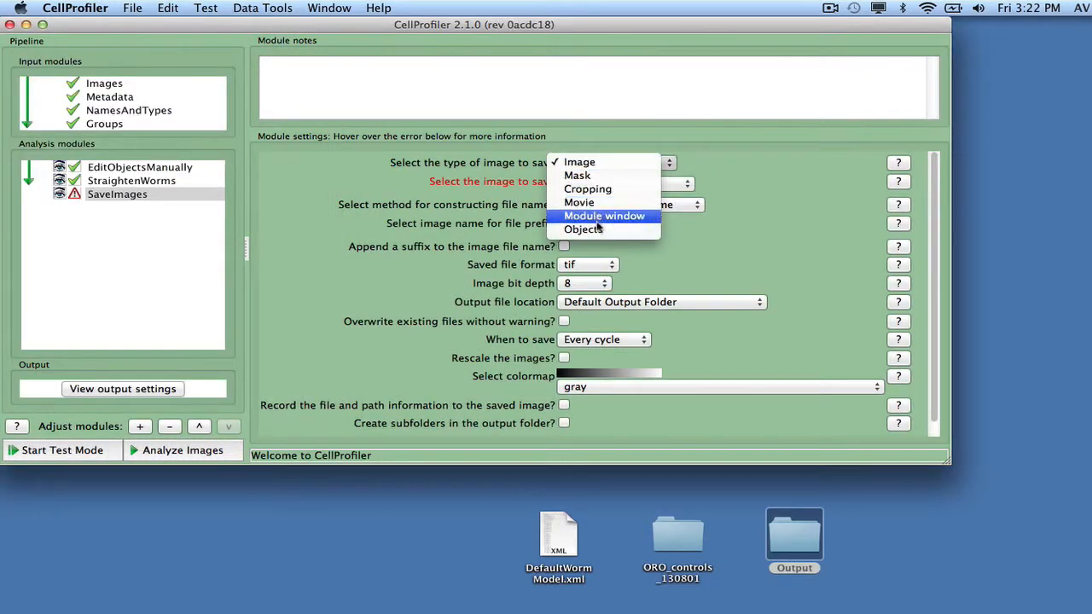
- Save EditedWorms as Objects named from RawData with an appended '_edited' suffix
click(584, 229)
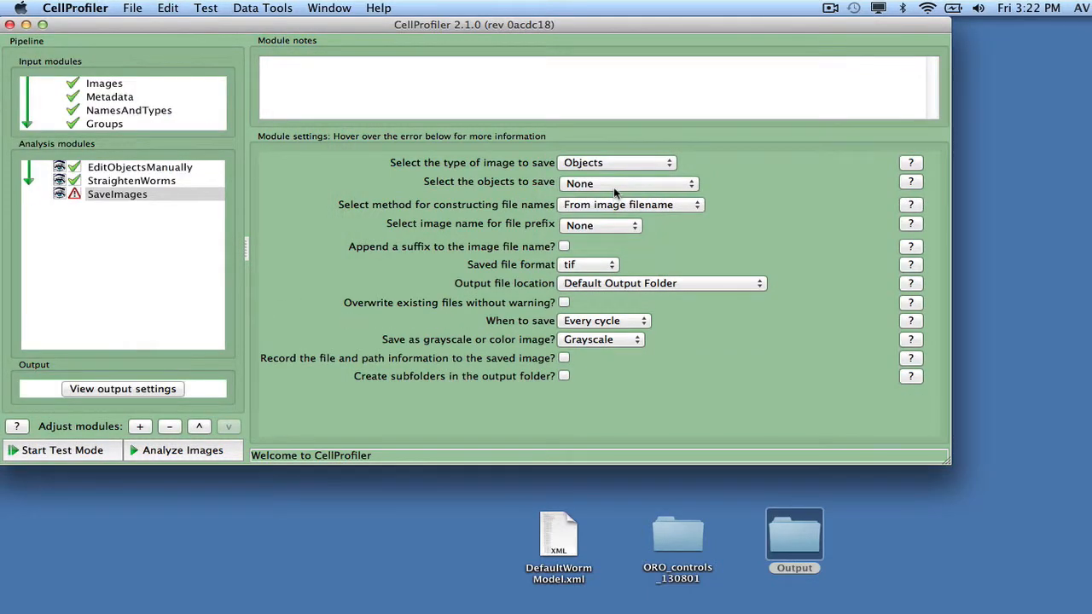
click(627, 182)
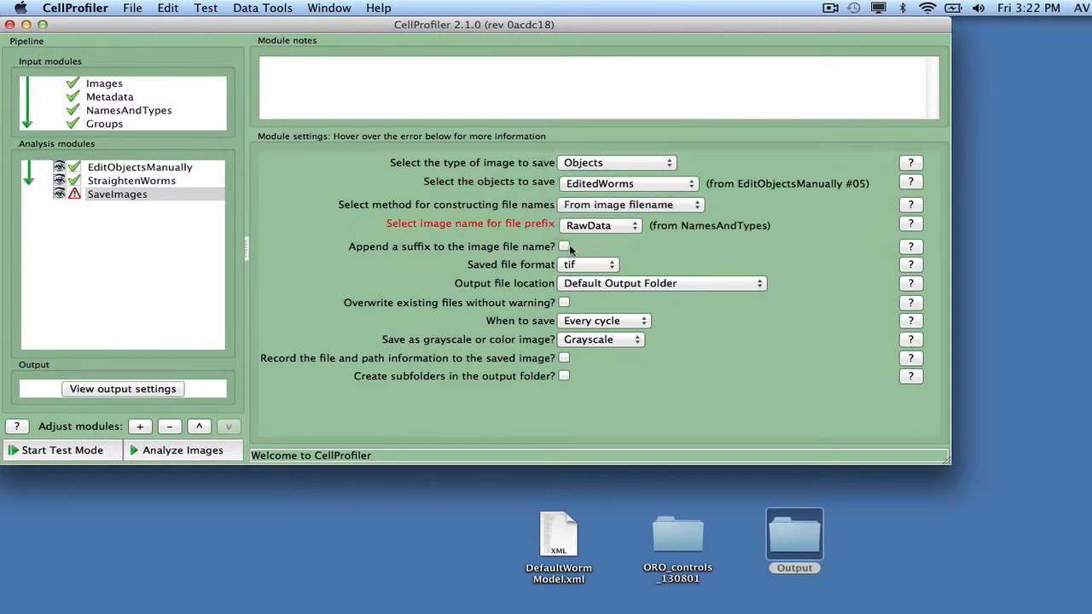
click(563, 245)
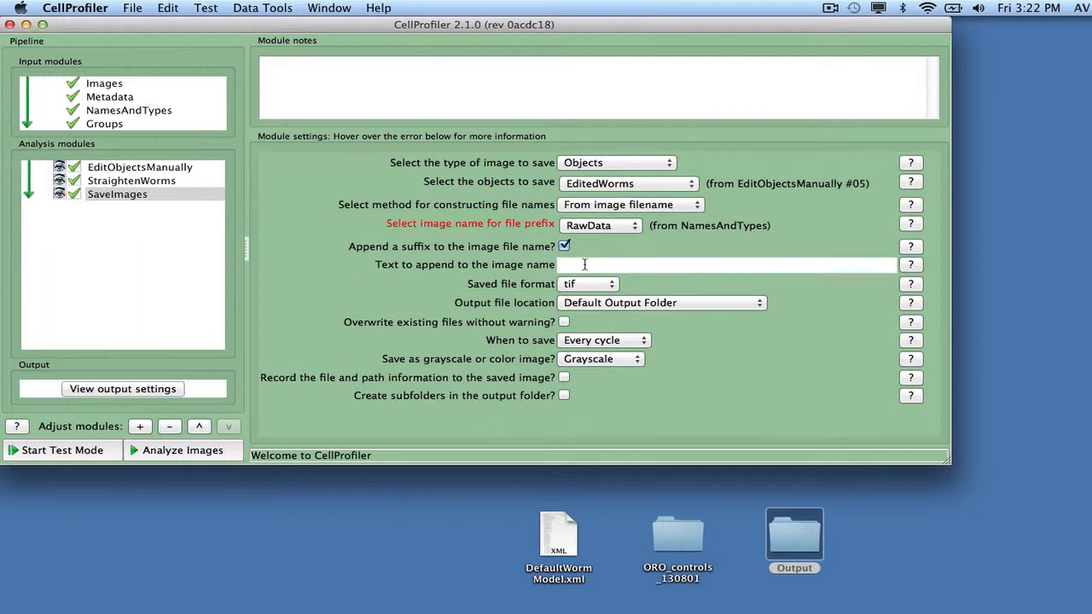
text(_ed)
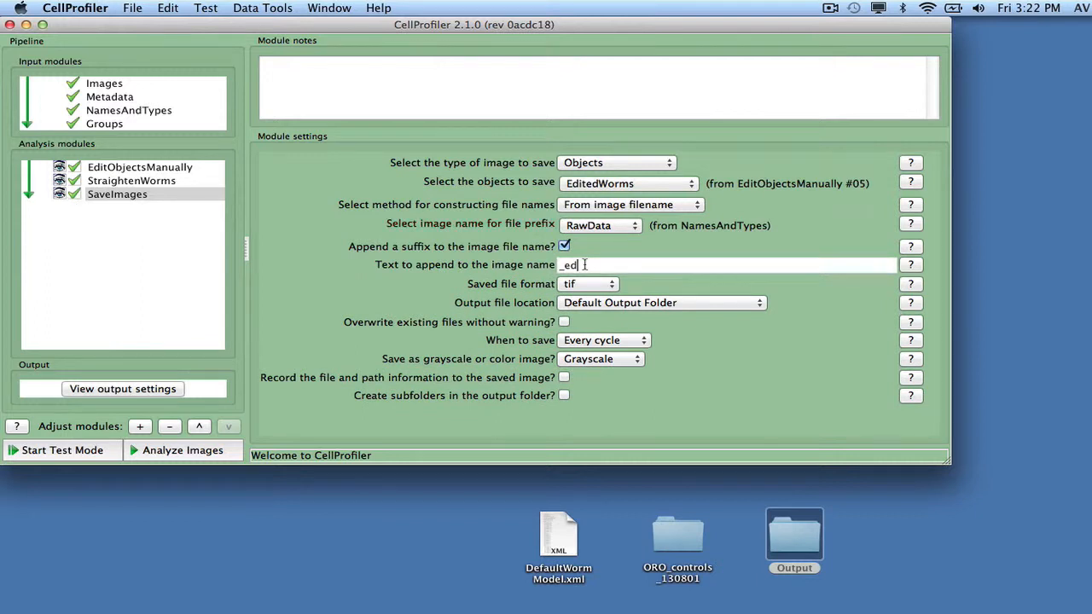
text(ited)
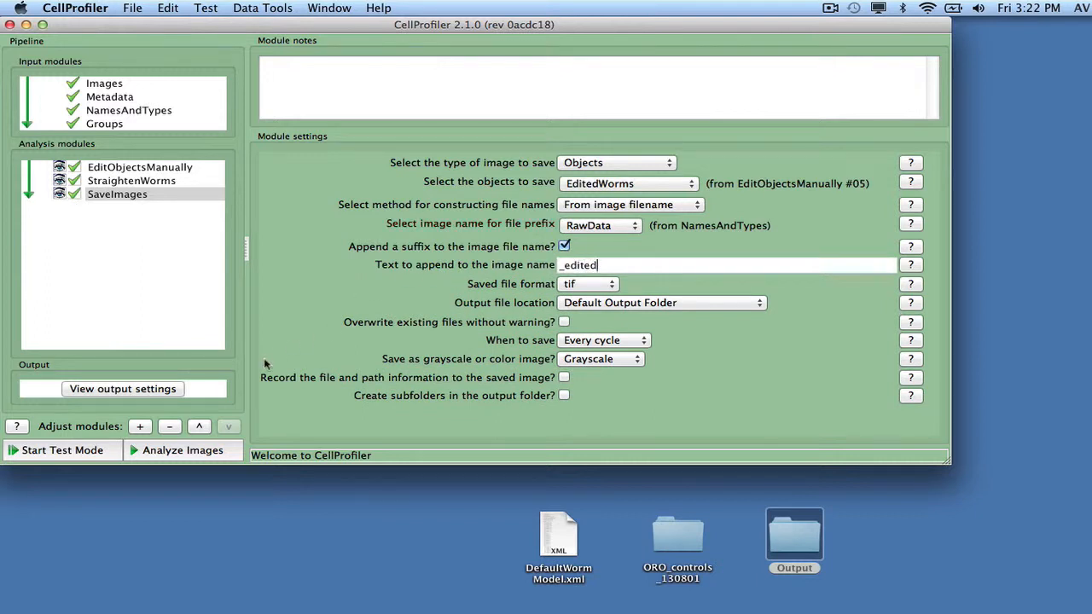
click(140, 426)
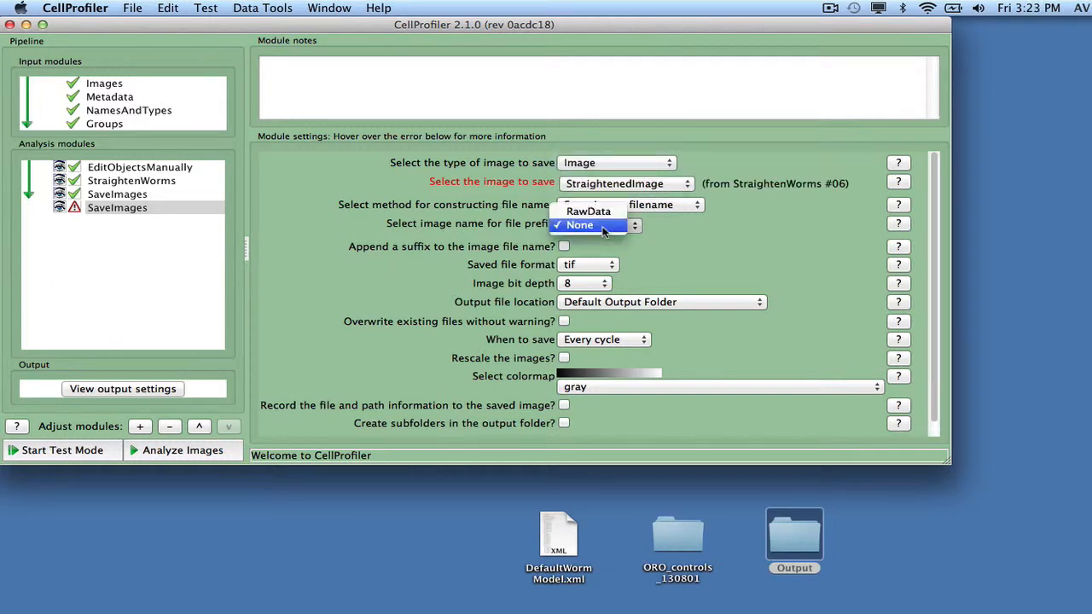
- Name StraightenedImage files from RawData with a '_straightened' suffix in png format
click(587, 211)
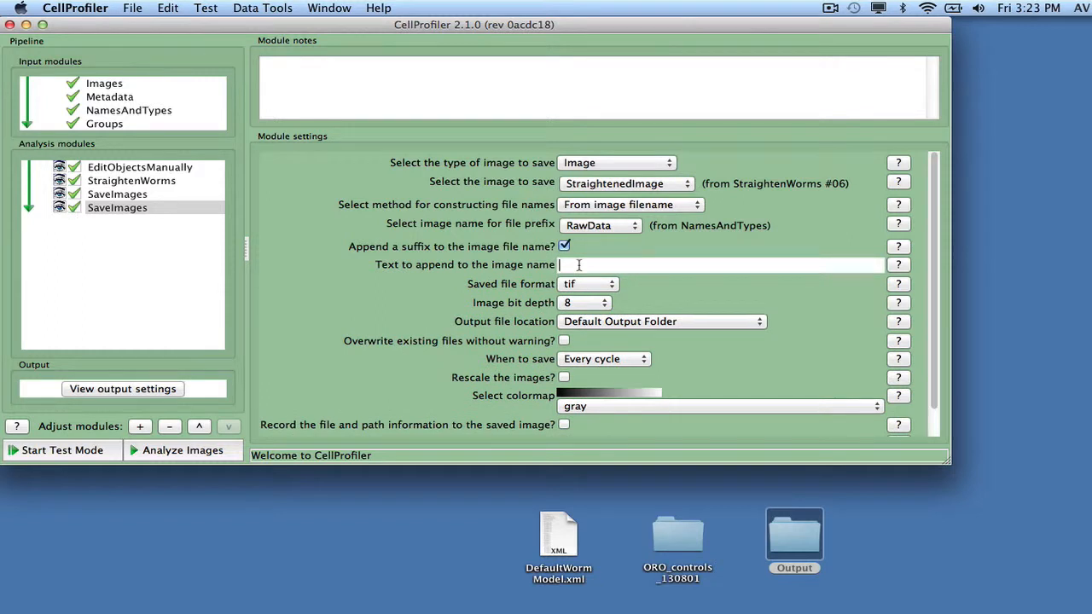
text(_straightened)
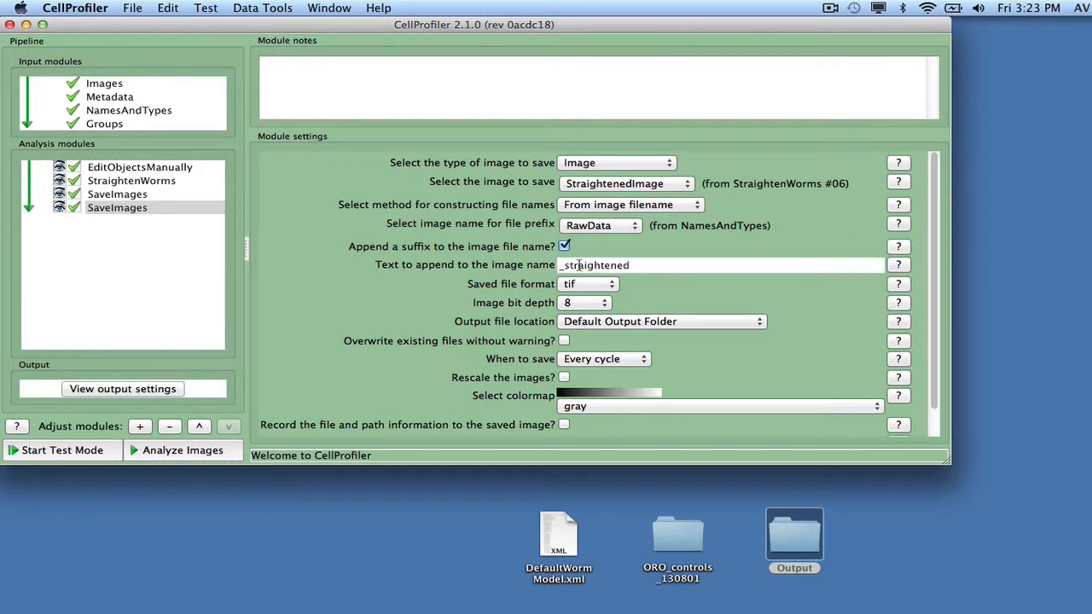
click(585, 283)
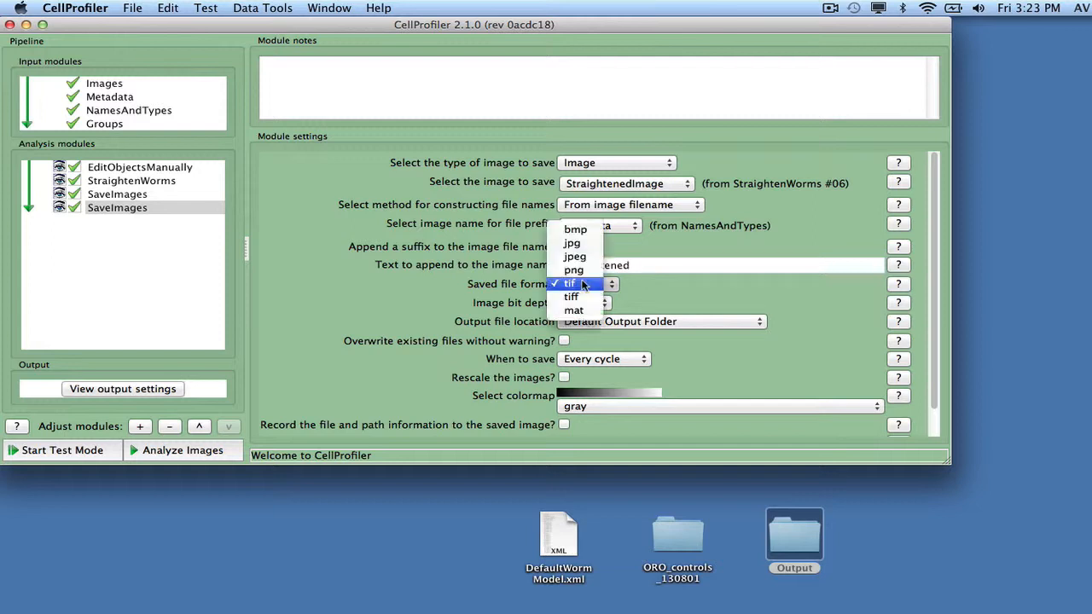
click(573, 269)
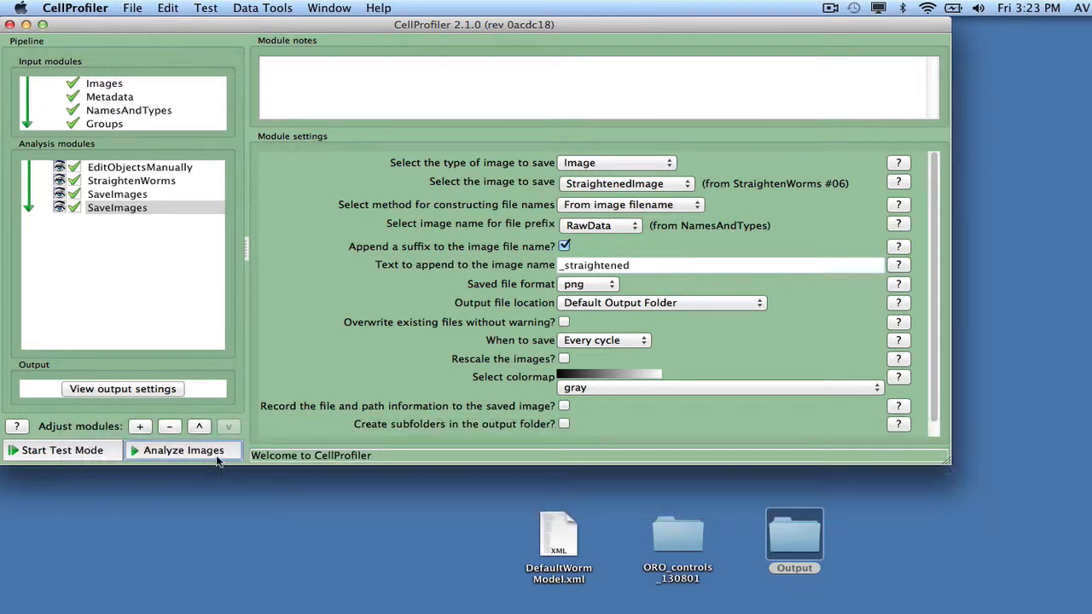
- Run Analyze Images and reshape the upper worm's outline via its control points, then finish editing
click(183, 450)
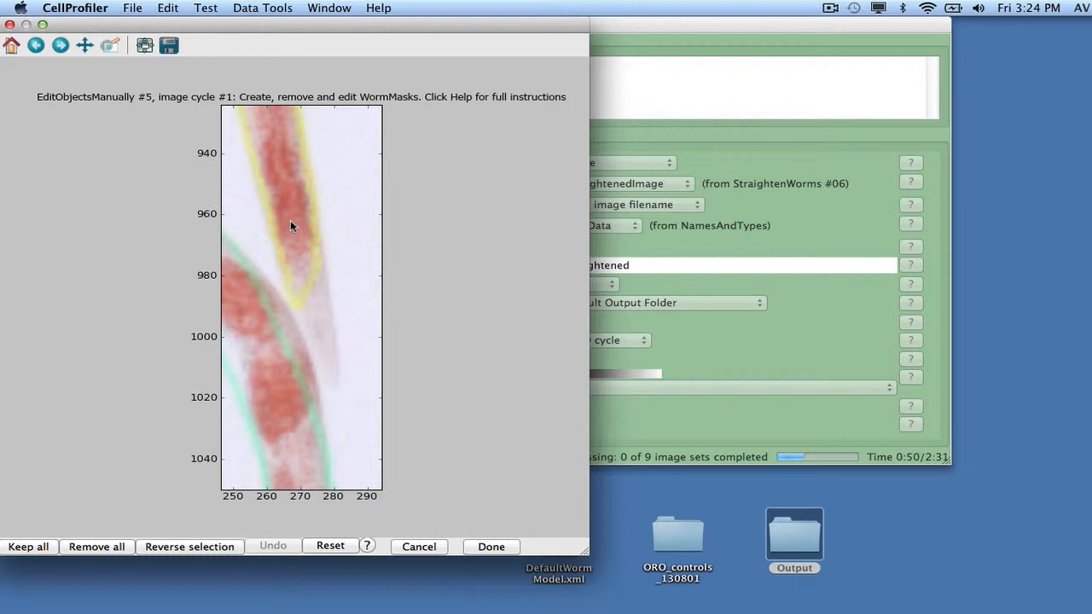
right_click(290, 225)
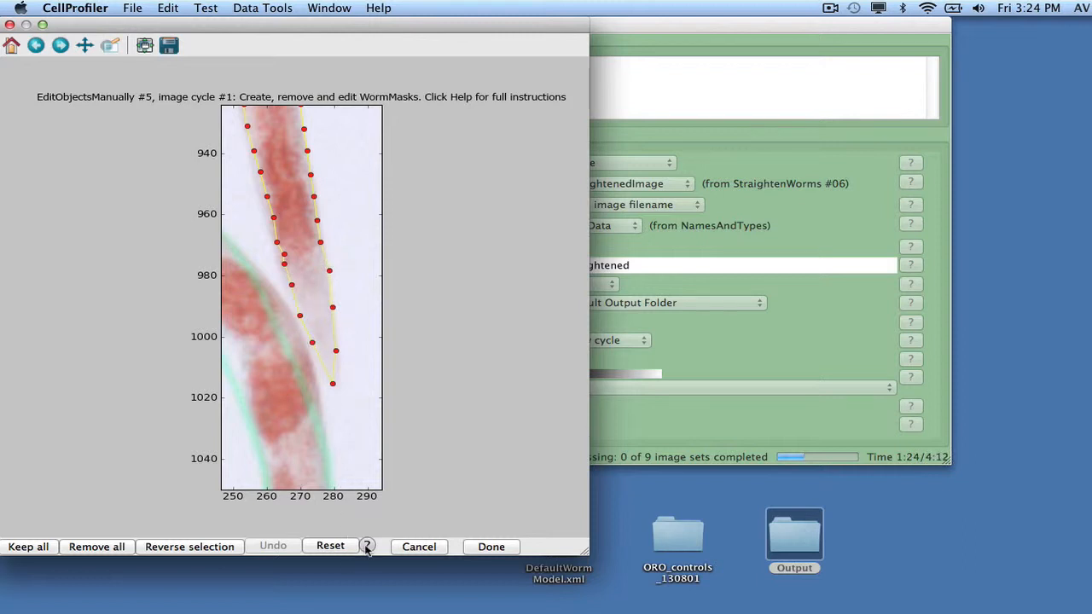
click(372, 543)
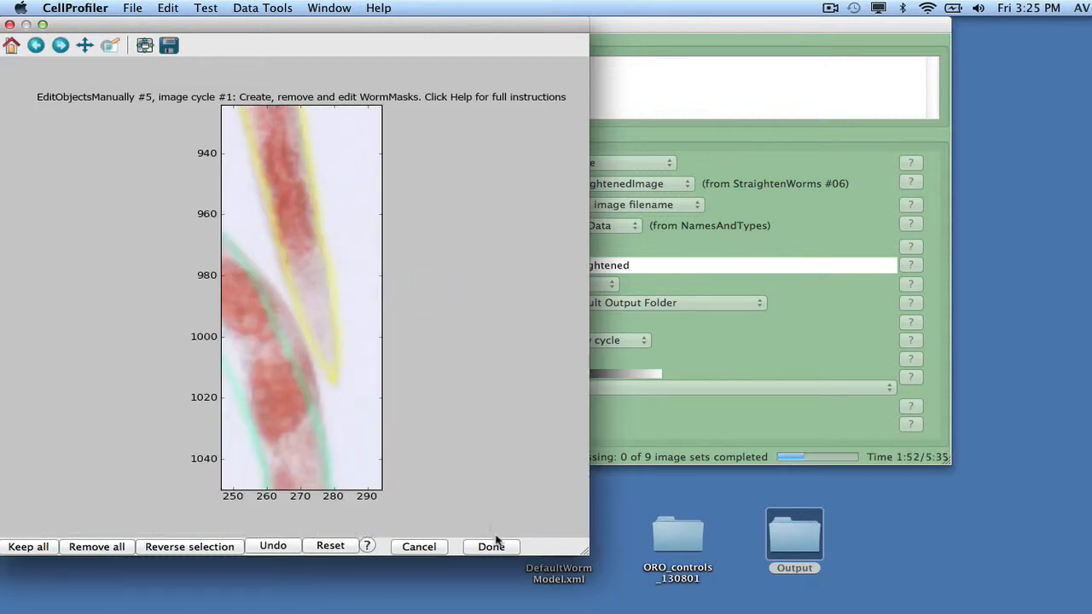
click(491, 545)
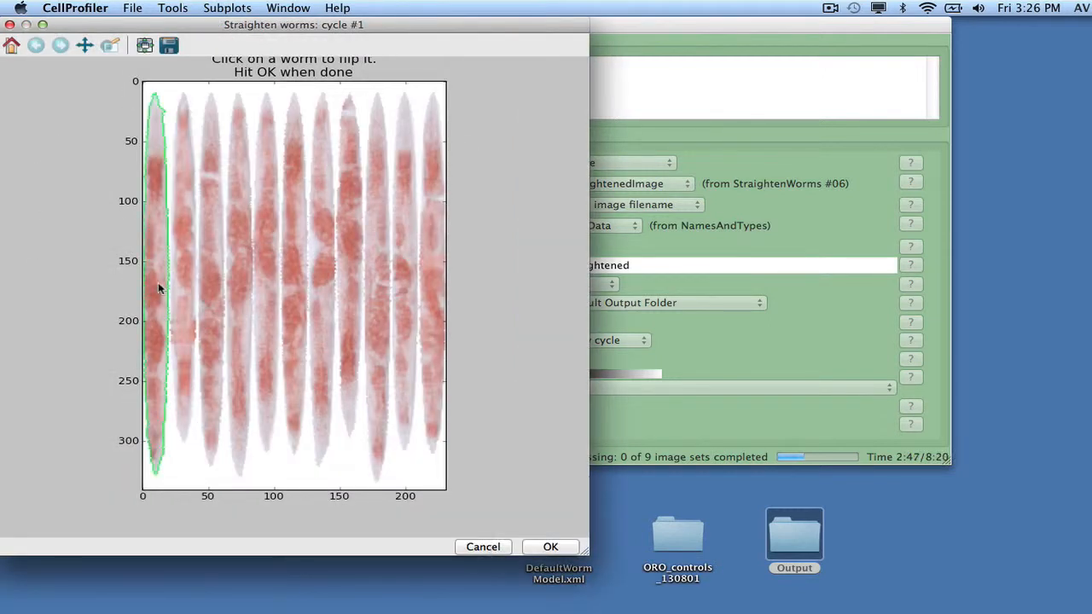
- Flip the leftmost straightened worm and accept the flips to continue the run
click(159, 289)
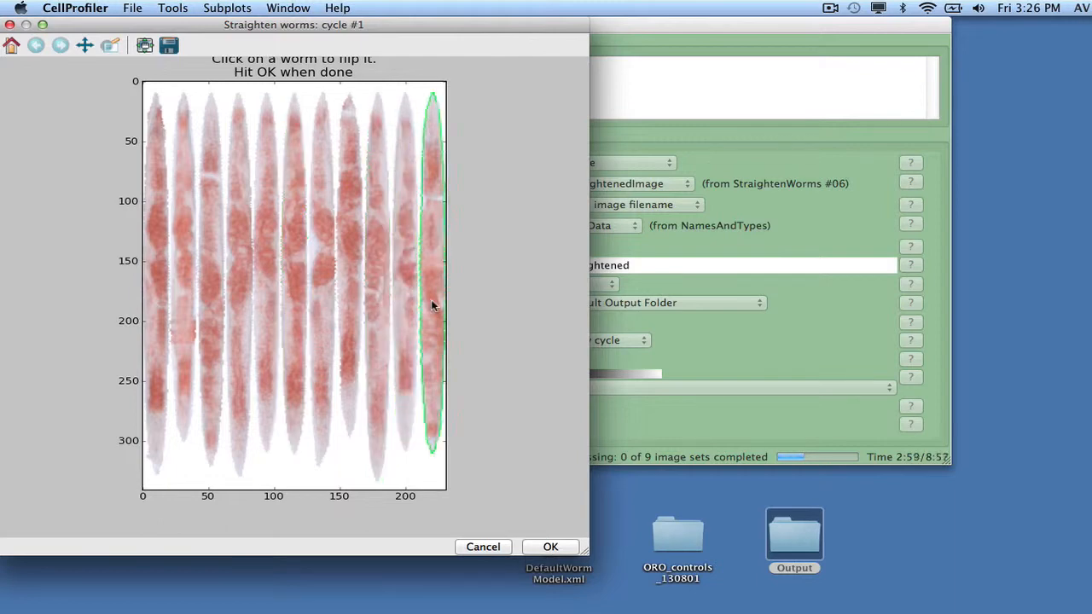
click(549, 545)
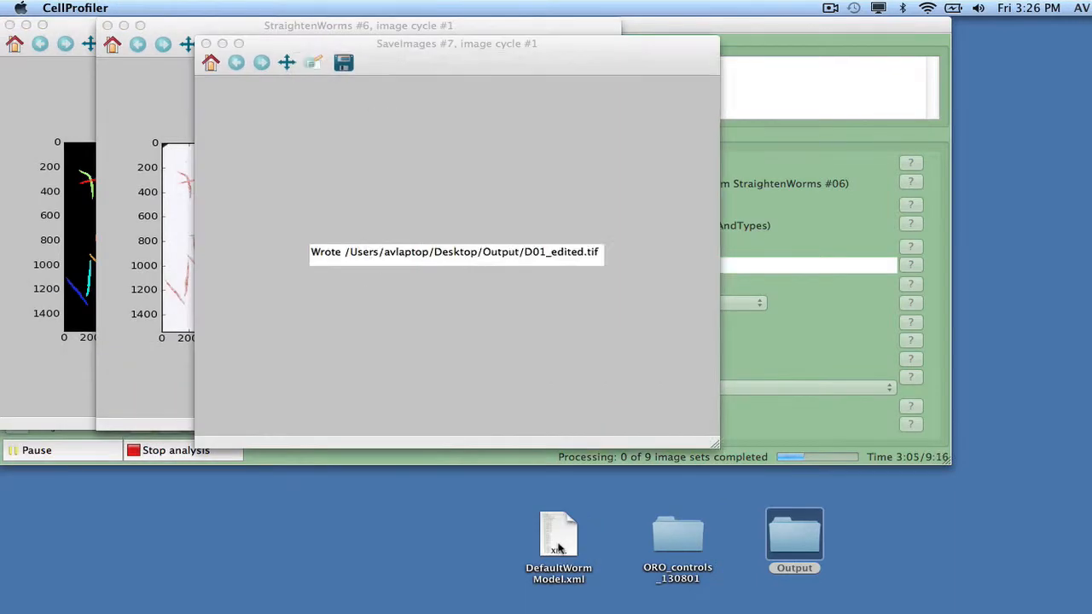